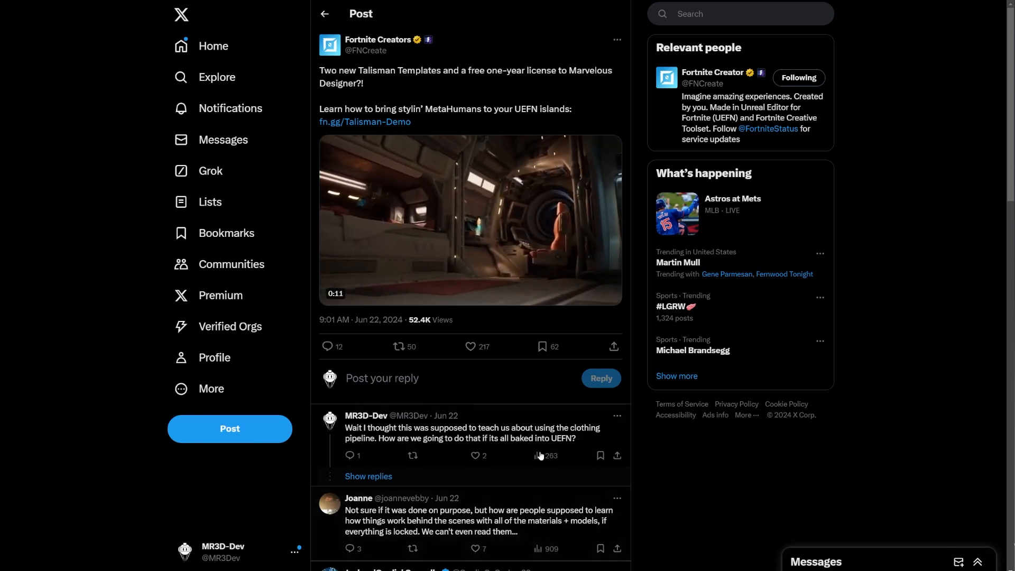
Play the embedded video, then follow the fn.gg/Talisman-Demo link to the Talisman templates article.
left_click(470, 220)
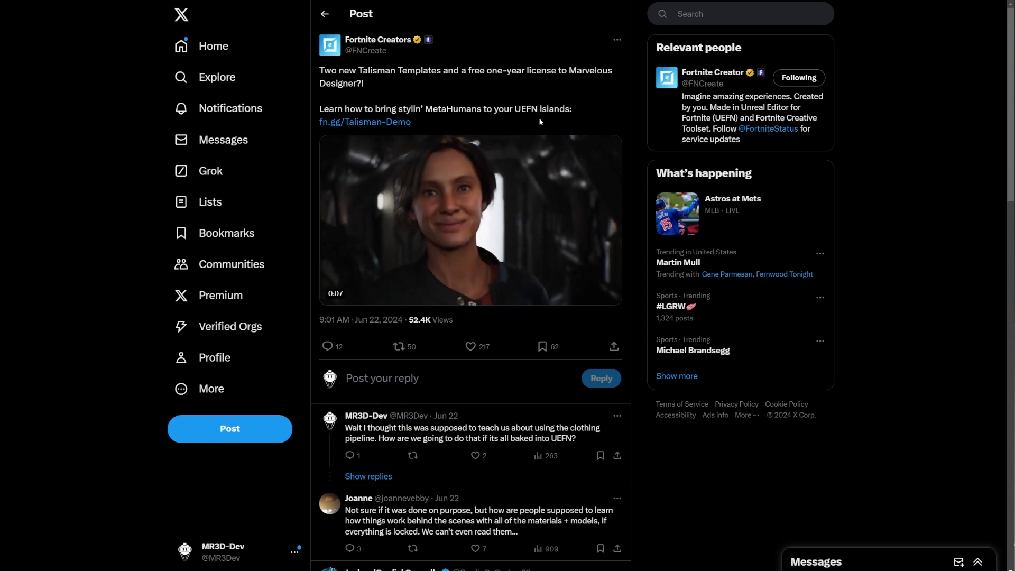
left_click(469, 219)
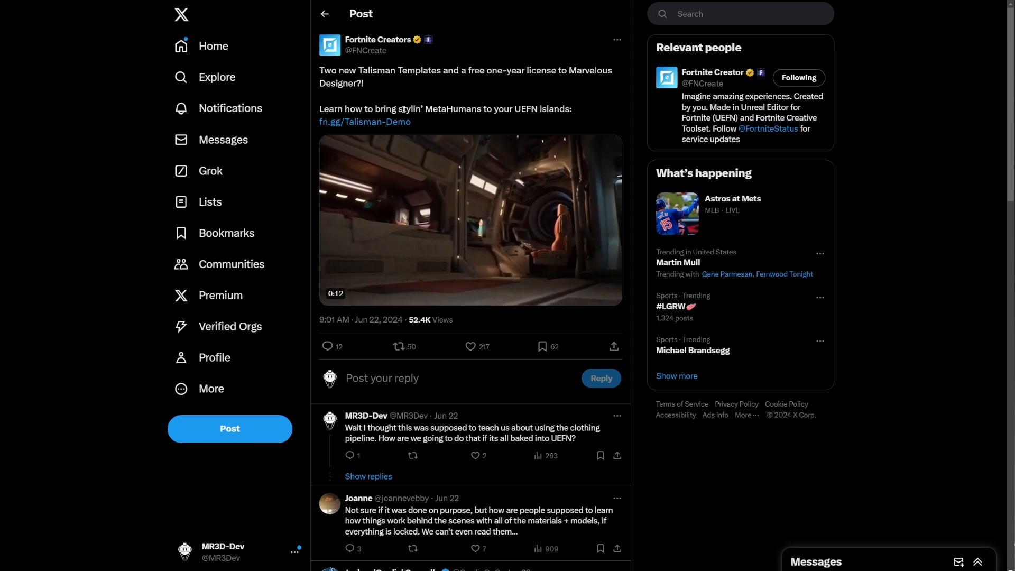
left_click(470, 220)
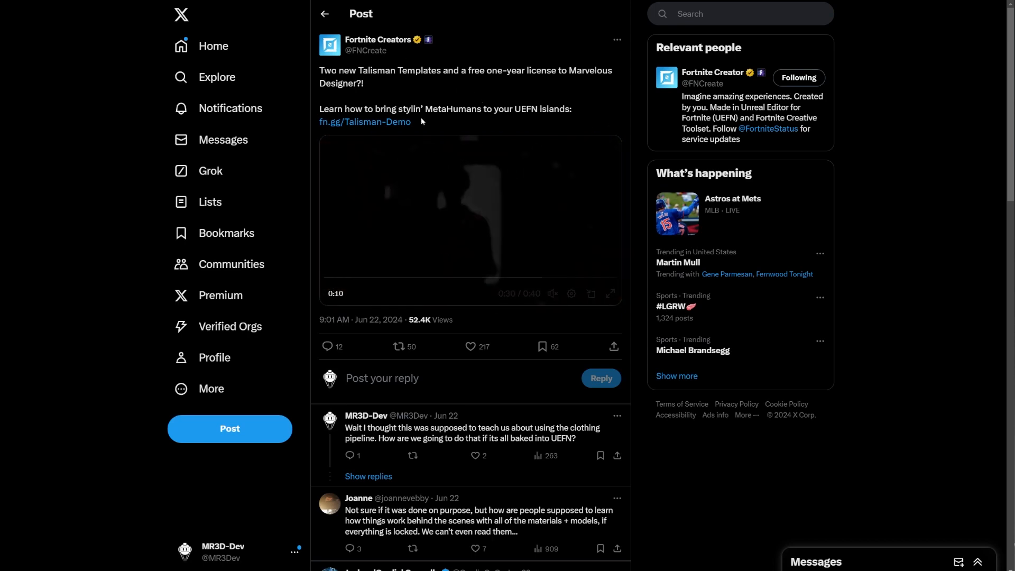
left_click(470, 219)
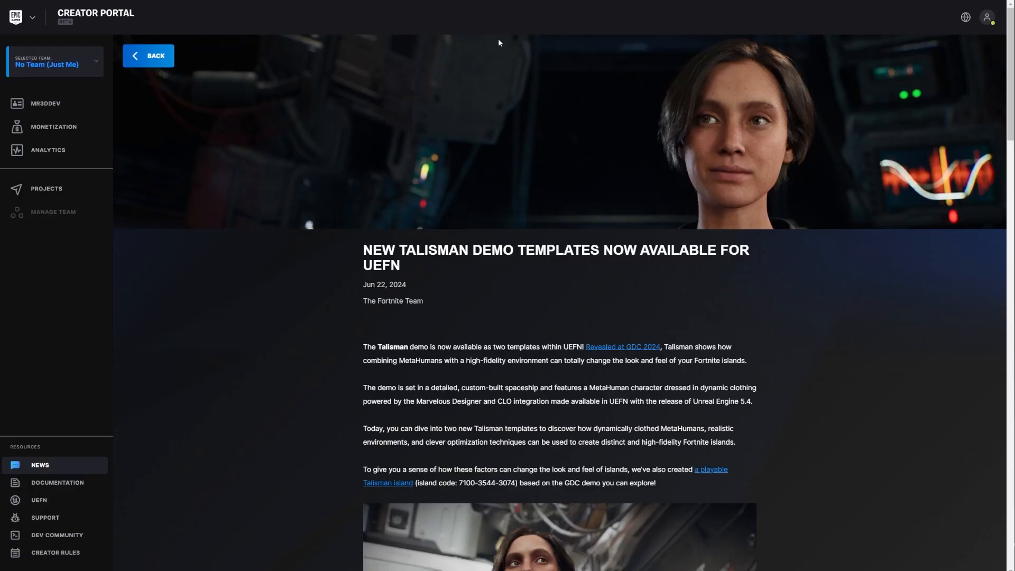
mouse_move(540, 271)
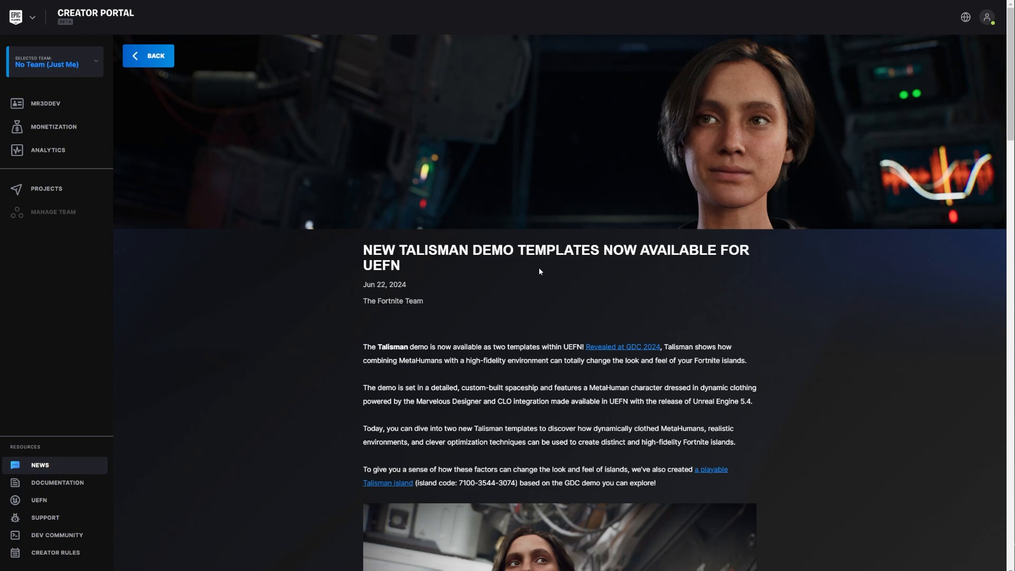
mouse_move(515, 265)
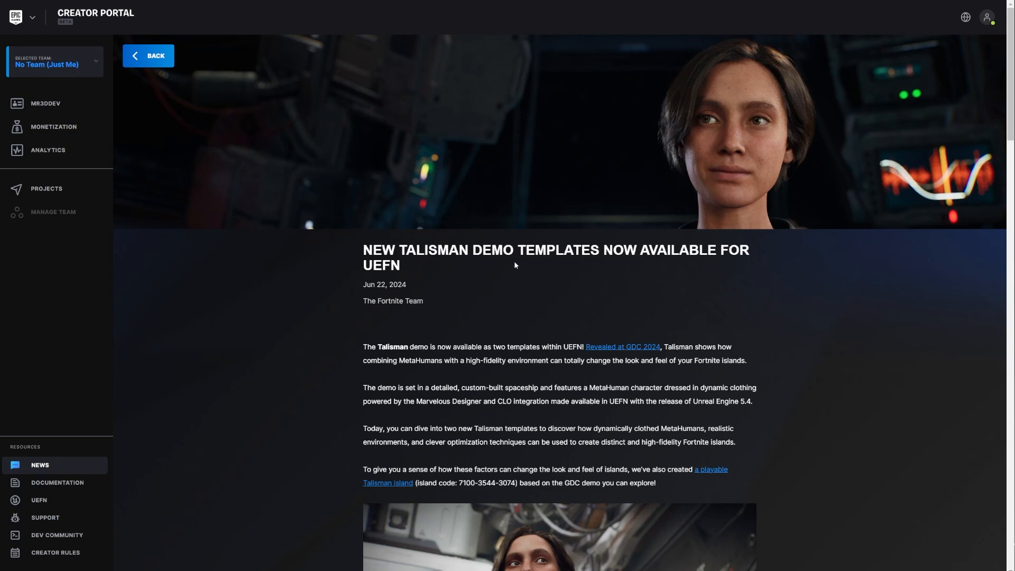
mouse_move(508, 270)
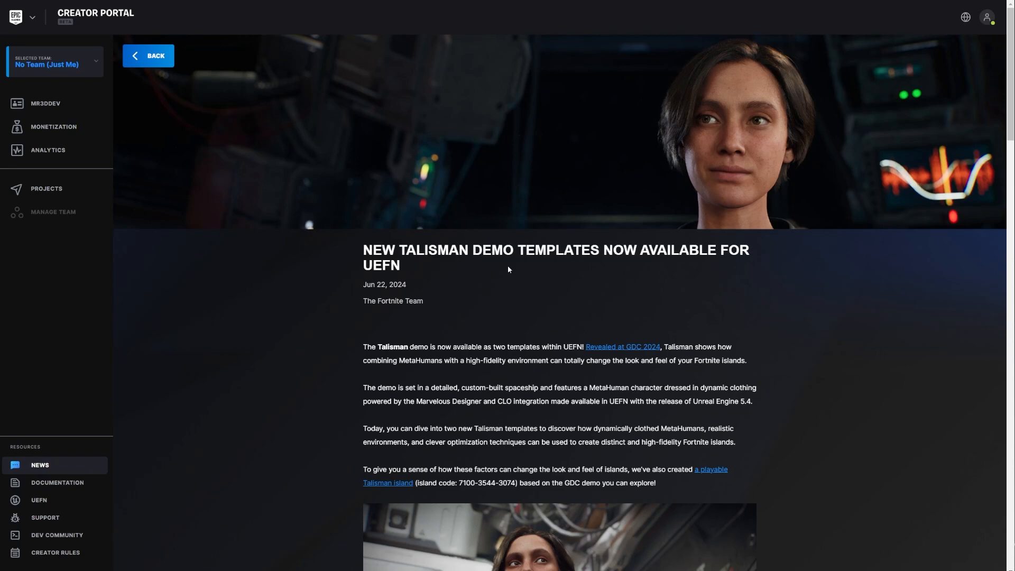
mouse_move(500, 266)
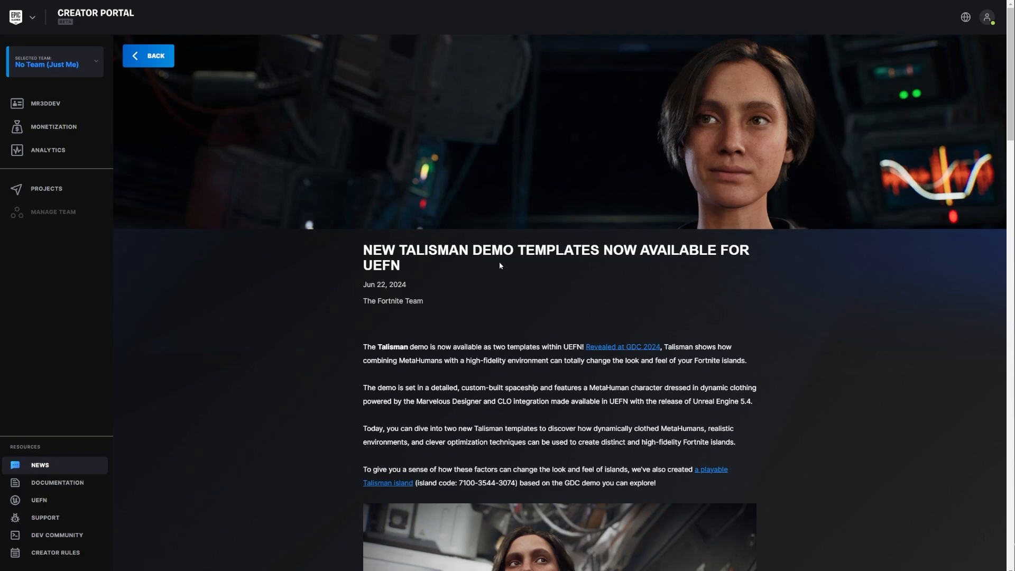
scroll("down", 3)
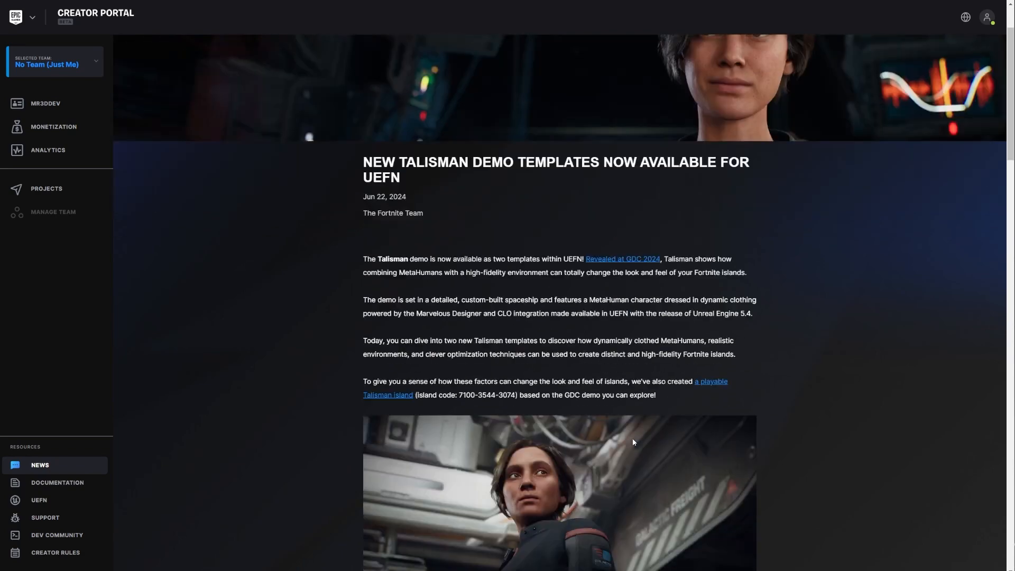
scroll("down", 3)
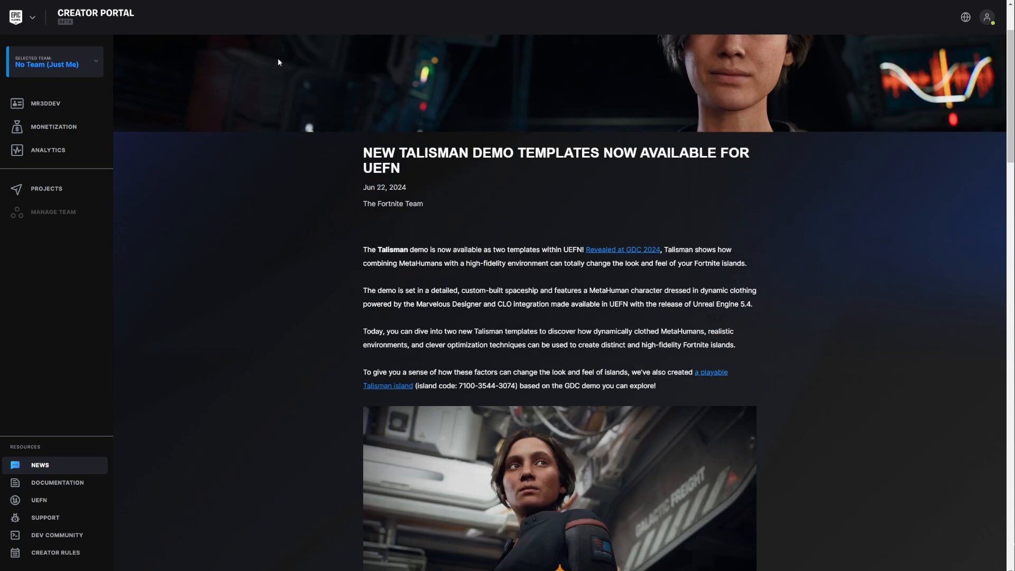
scroll("down", 3)
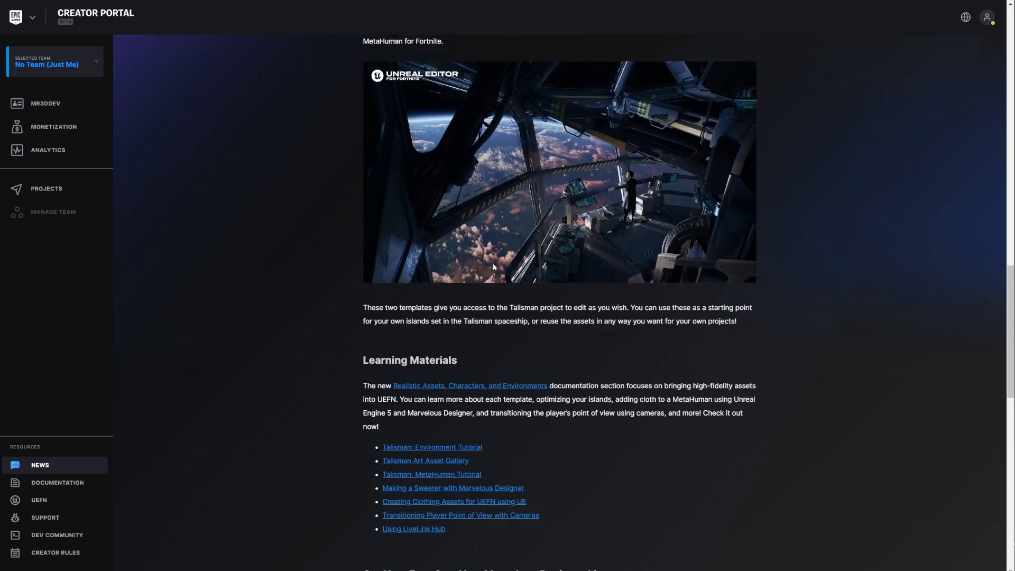
scroll("down", 3)
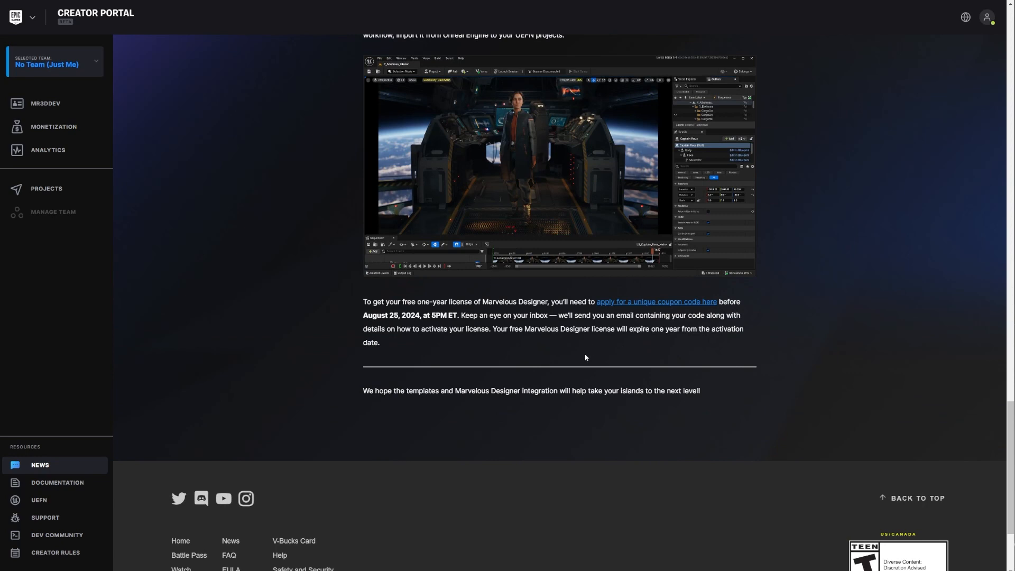
mouse_move(480, 349)
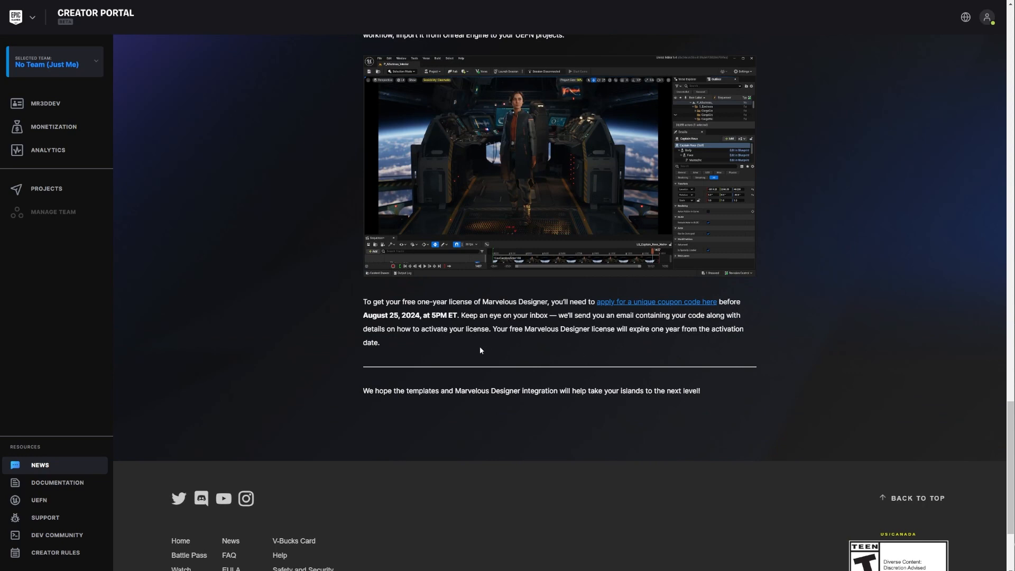
mouse_move(361, 315)
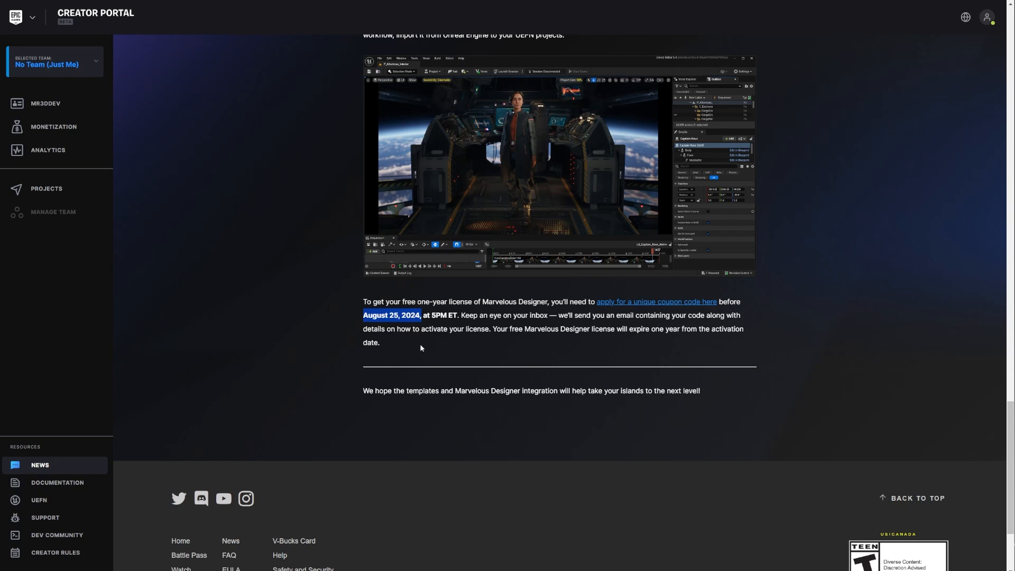
mouse_move(413, 344)
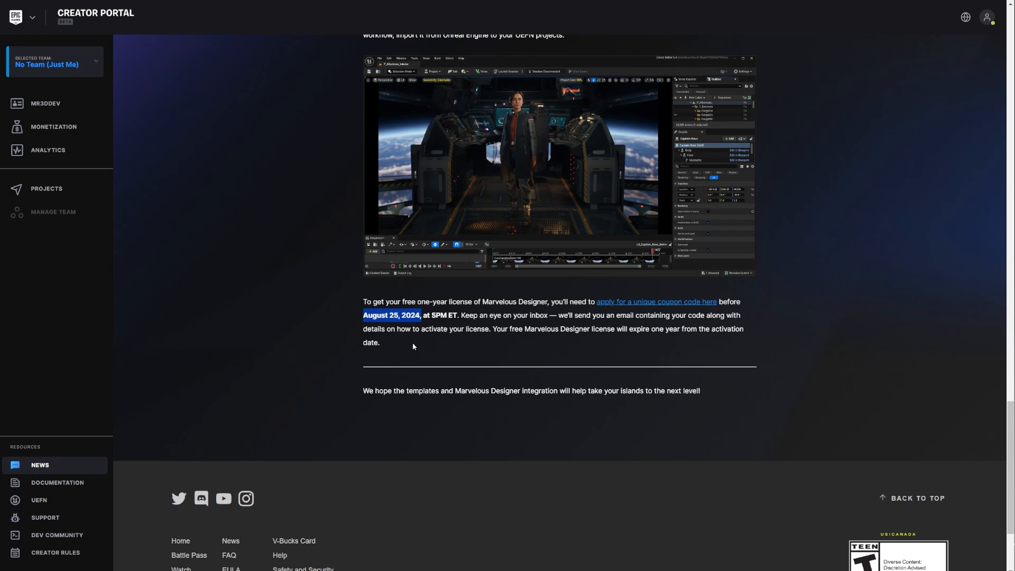
mouse_move(410, 346)
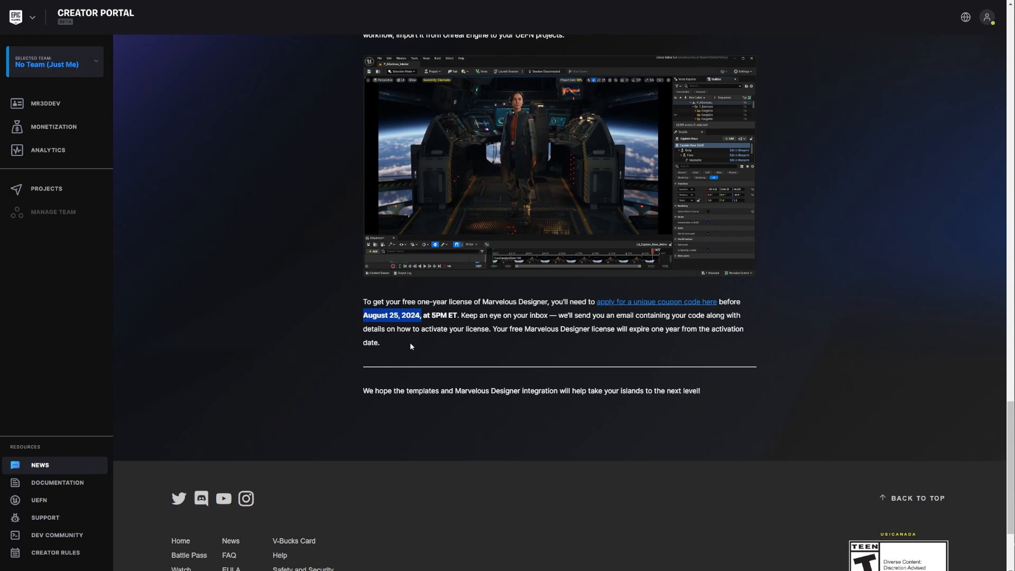
mouse_move(410, 341)
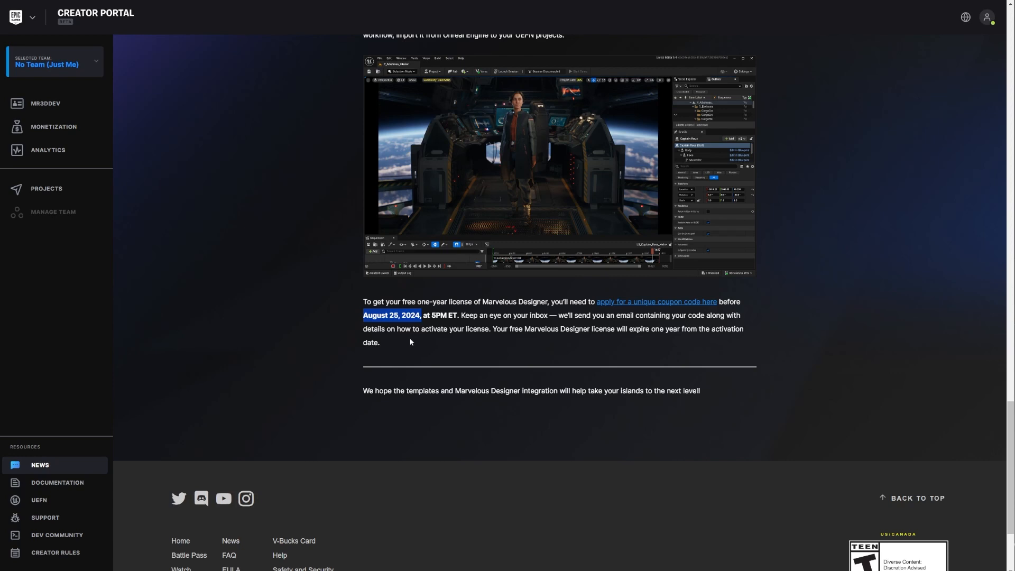
mouse_move(410, 335)
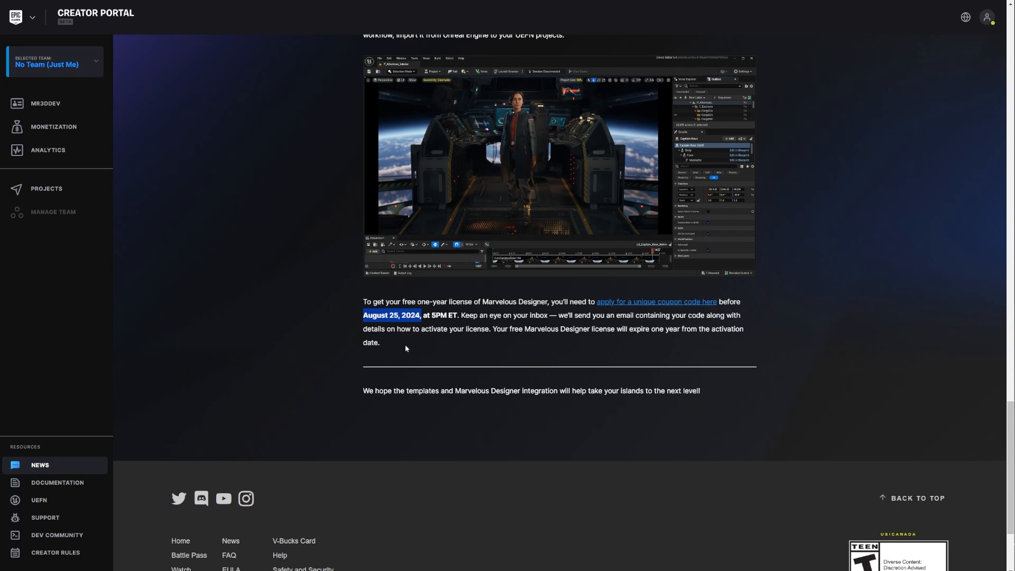
mouse_move(391, 324)
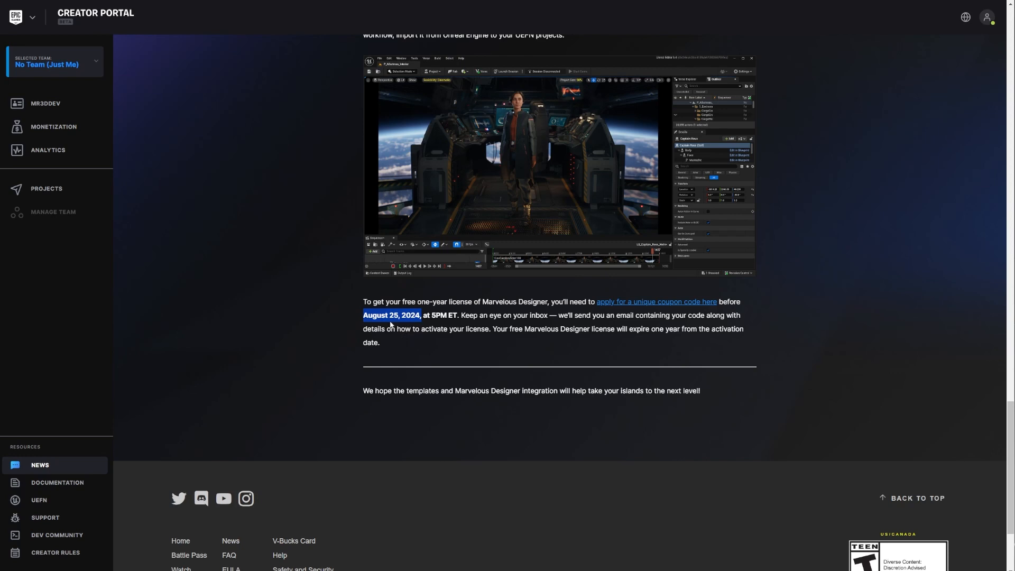
mouse_move(385, 332)
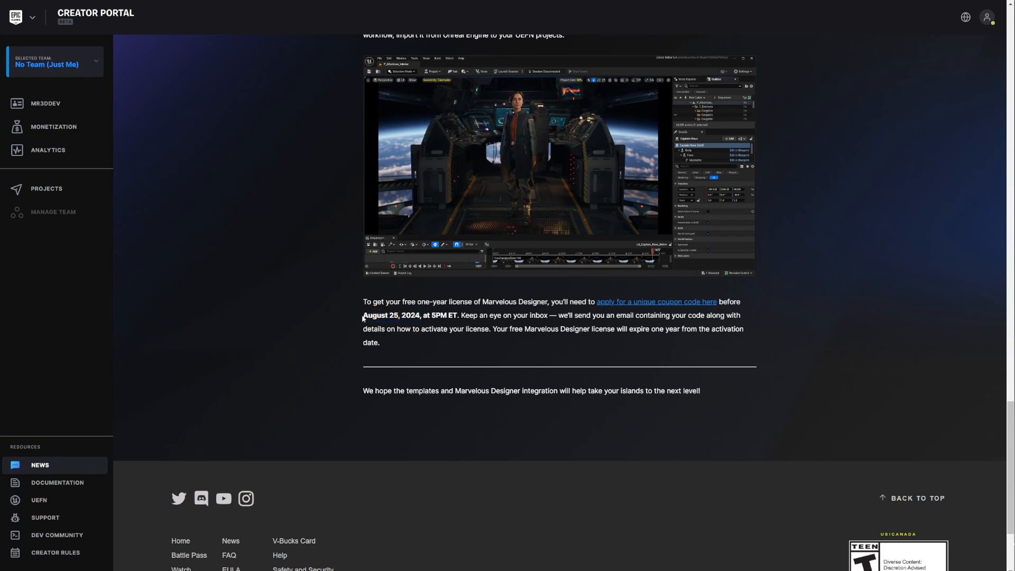
double_click(476, 301)
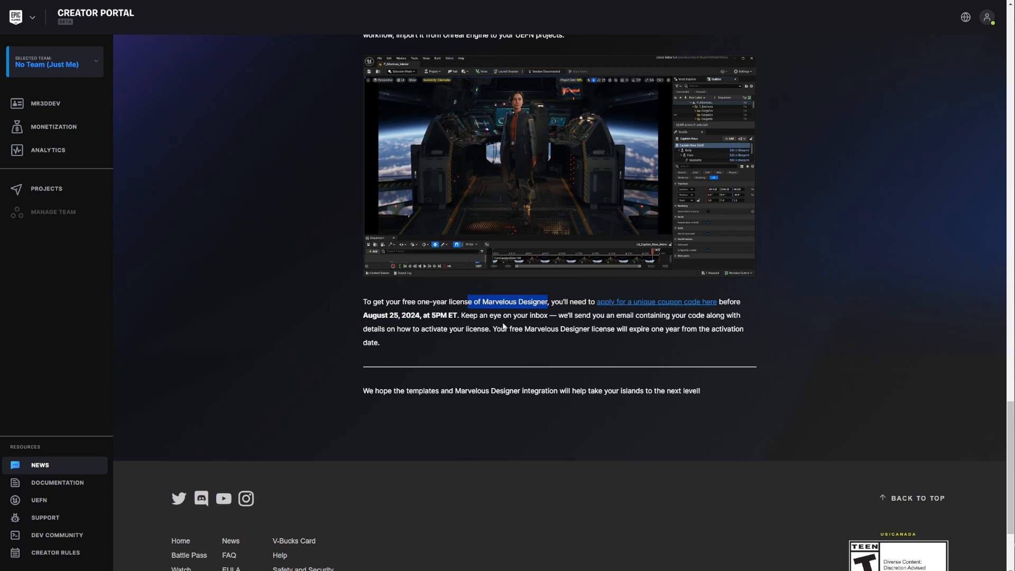
mouse_move(505, 327)
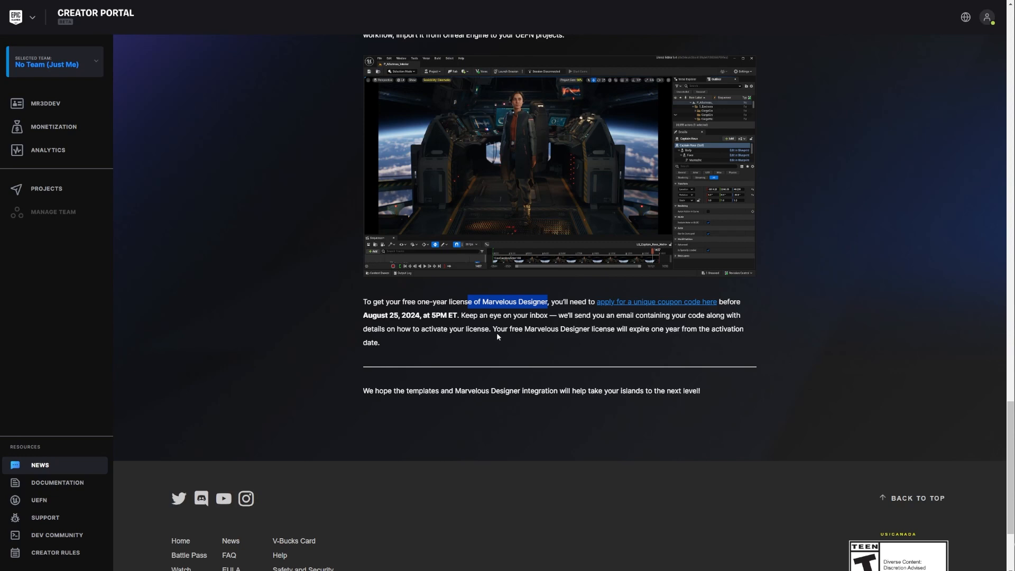
mouse_move(497, 335)
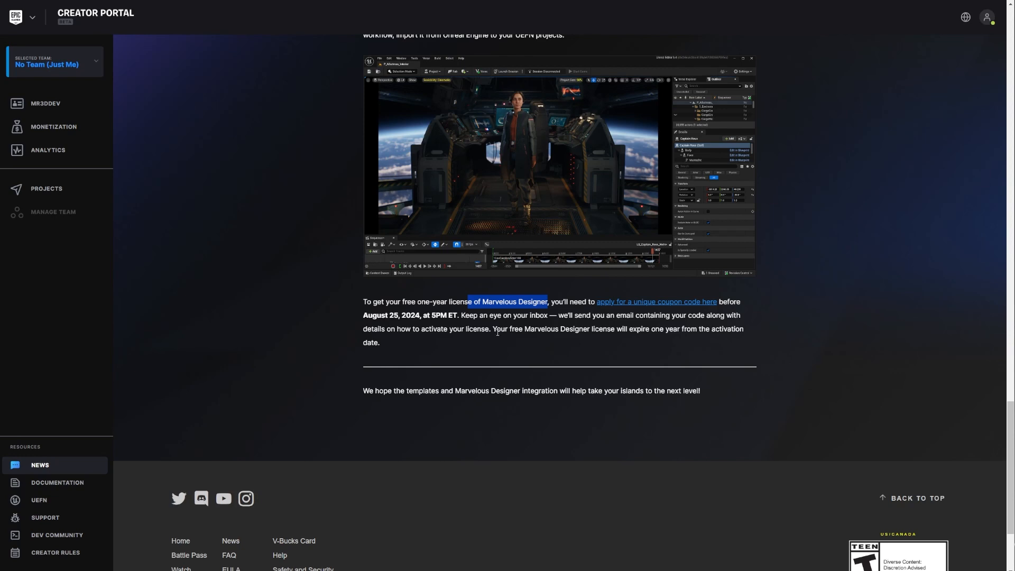
mouse_move(498, 329)
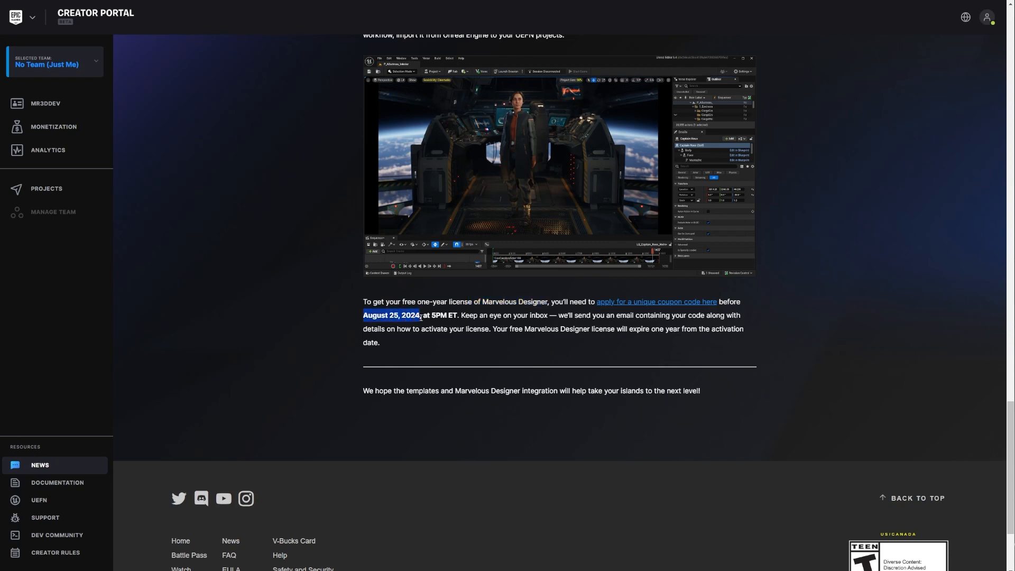
mouse_move(421, 323)
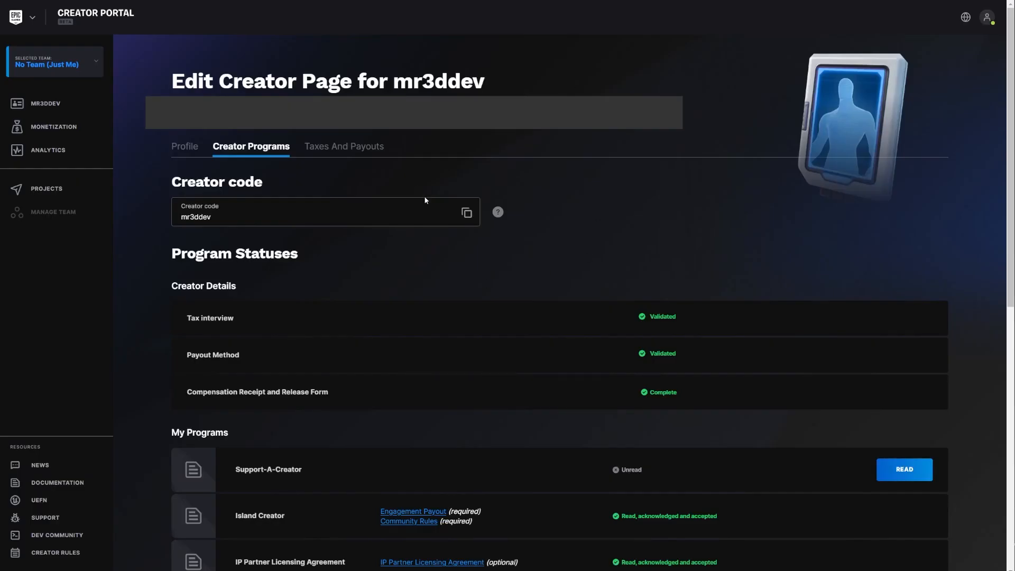
mouse_move(97, 18)
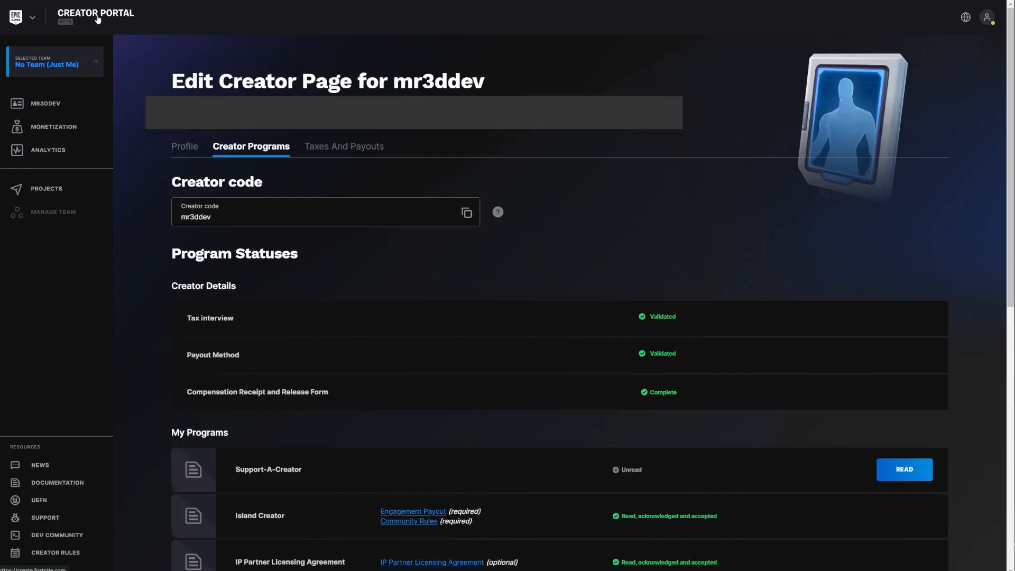
mouse_move(690, 383)
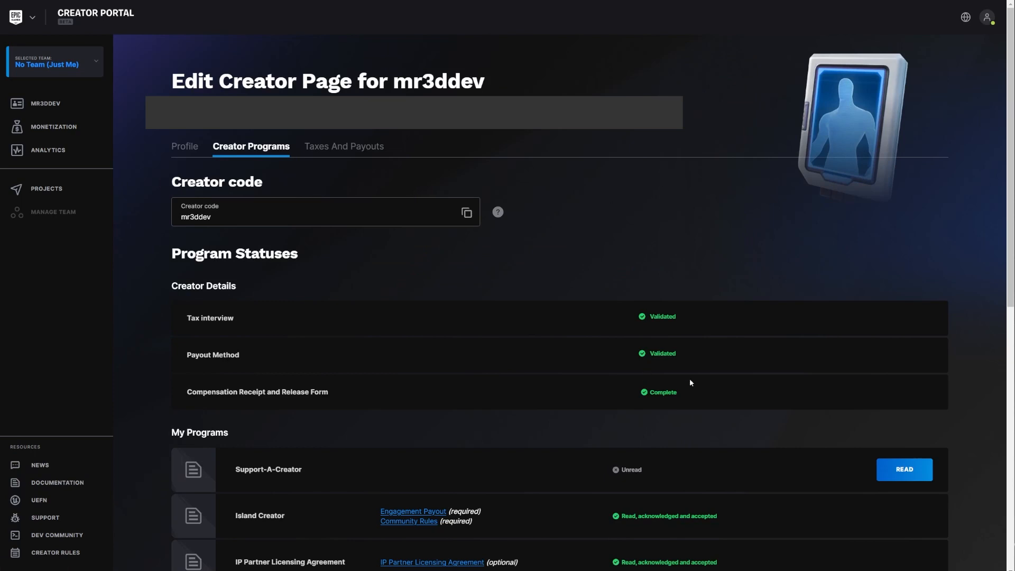
mouse_move(686, 379)
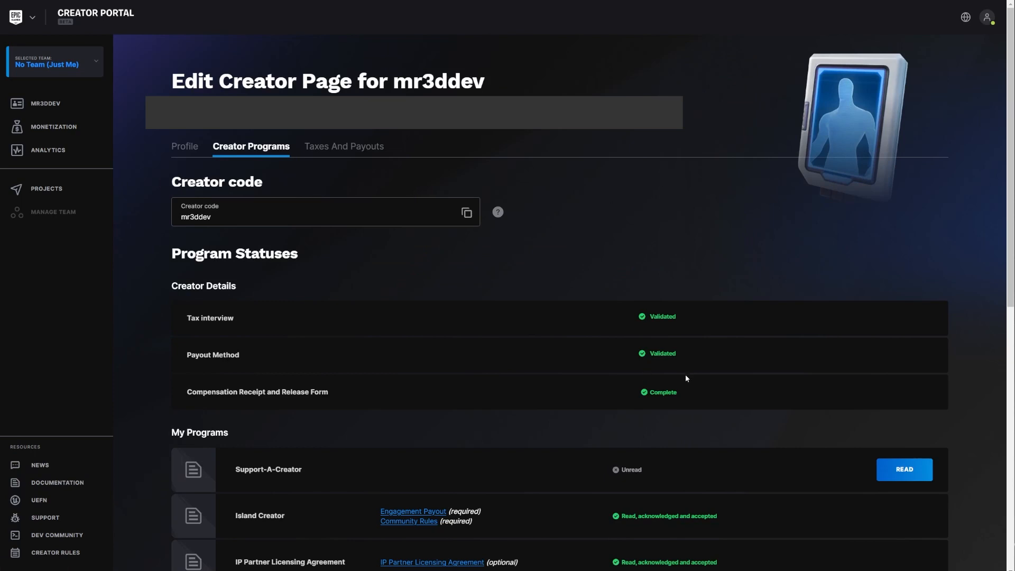
mouse_move(679, 368)
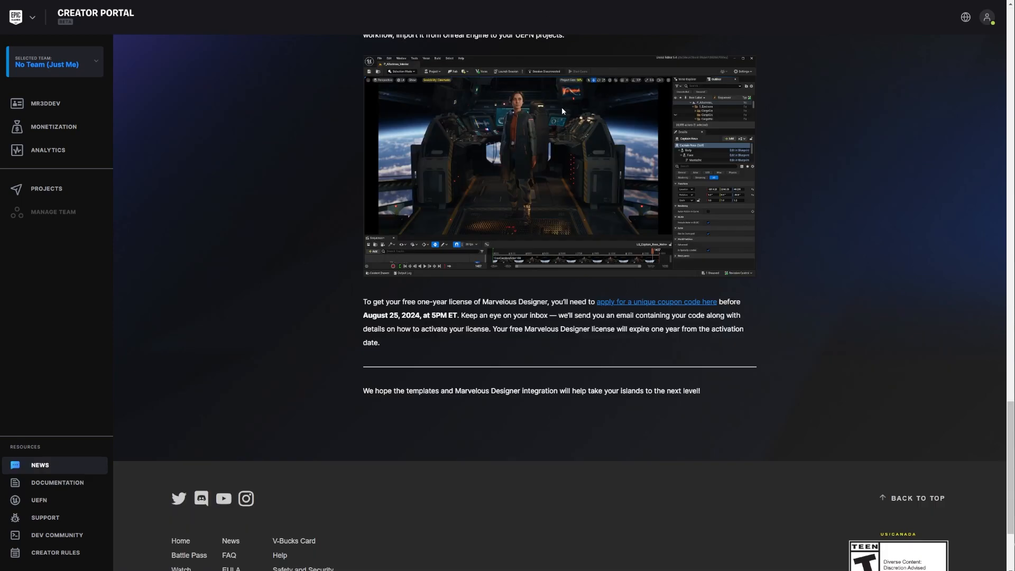
mouse_move(577, 140)
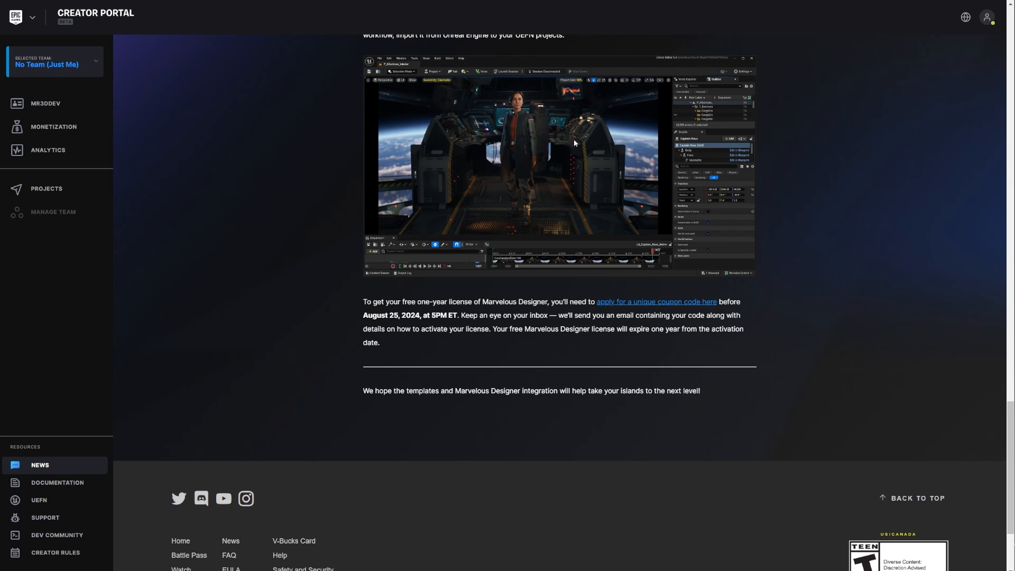
mouse_move(576, 150)
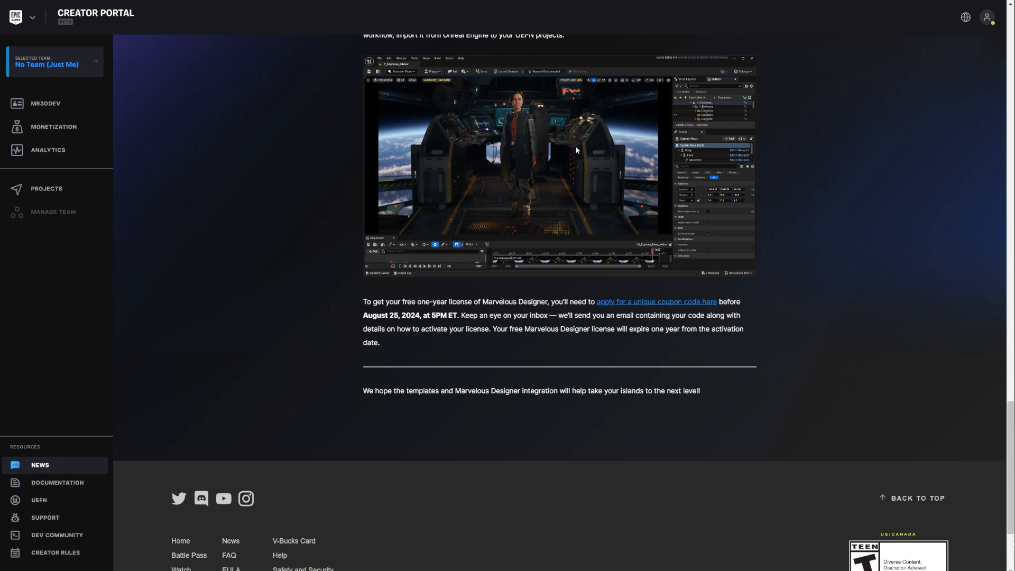
mouse_move(578, 153)
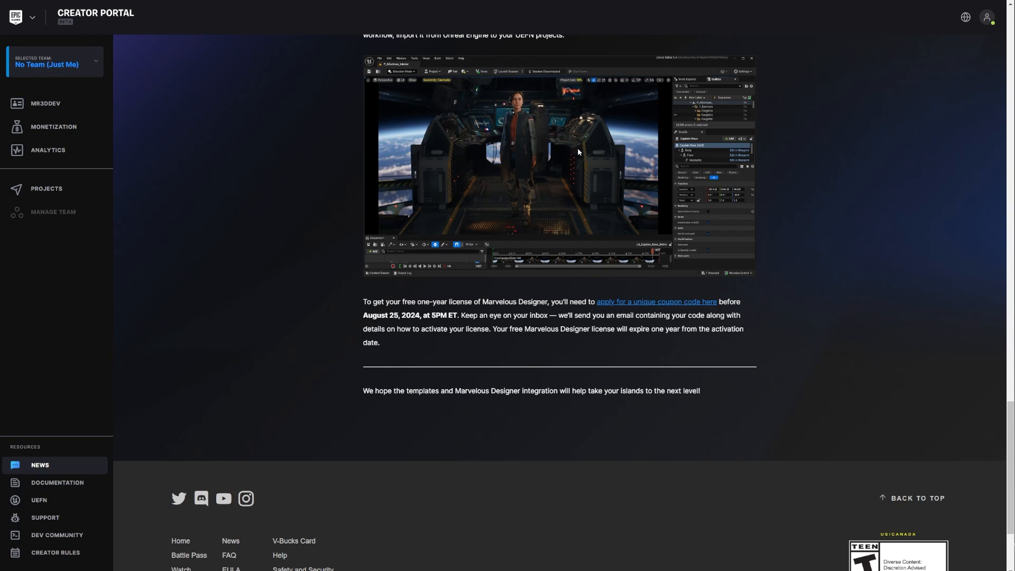
mouse_move(589, 157)
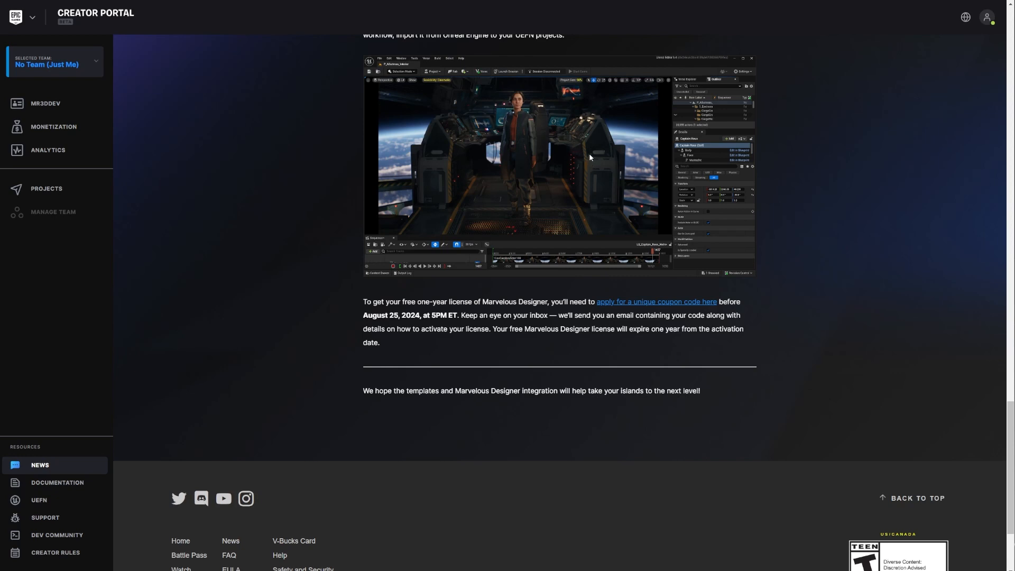
mouse_move(695, 268)
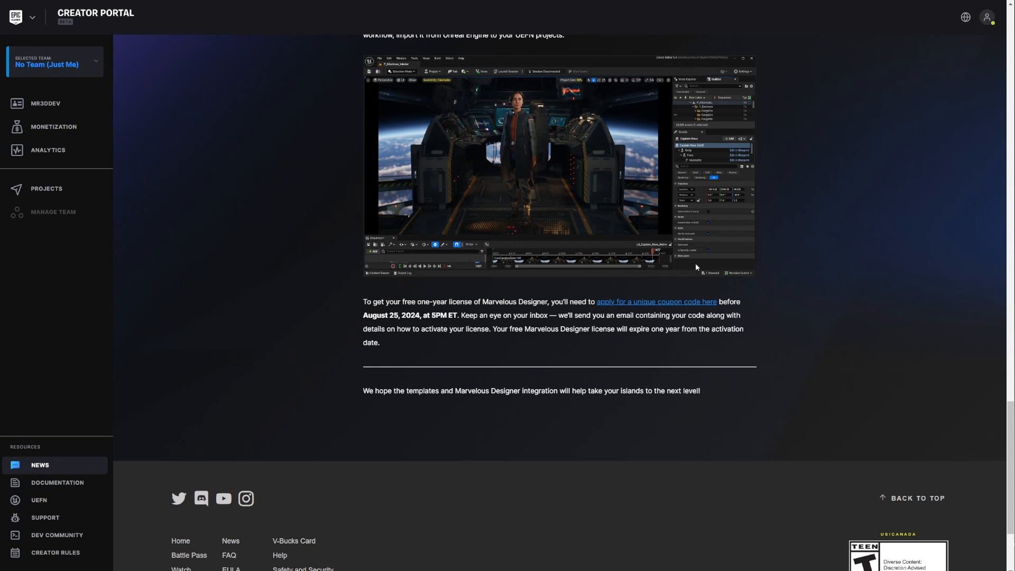
mouse_move(789, 264)
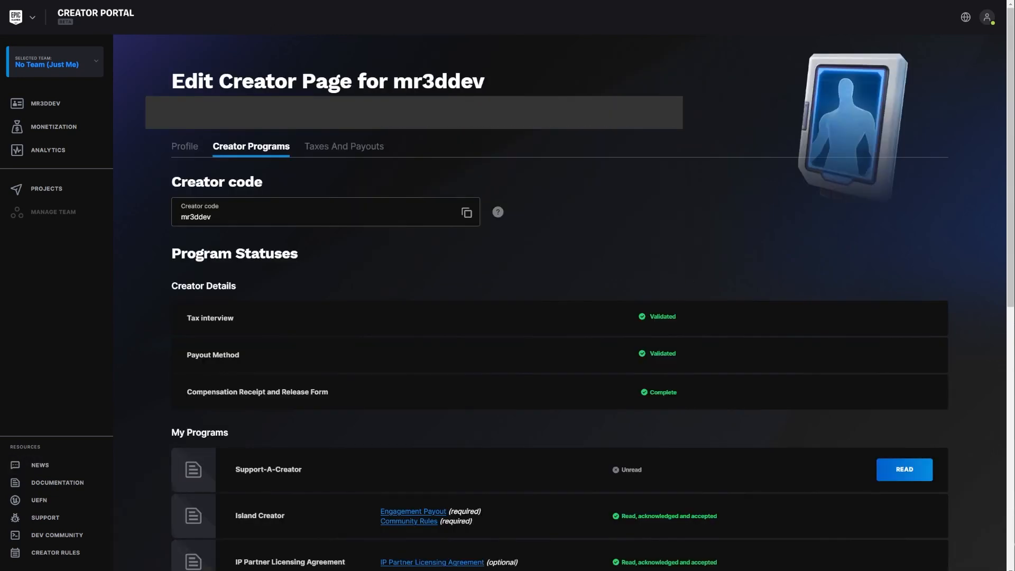
mouse_move(508, 285)
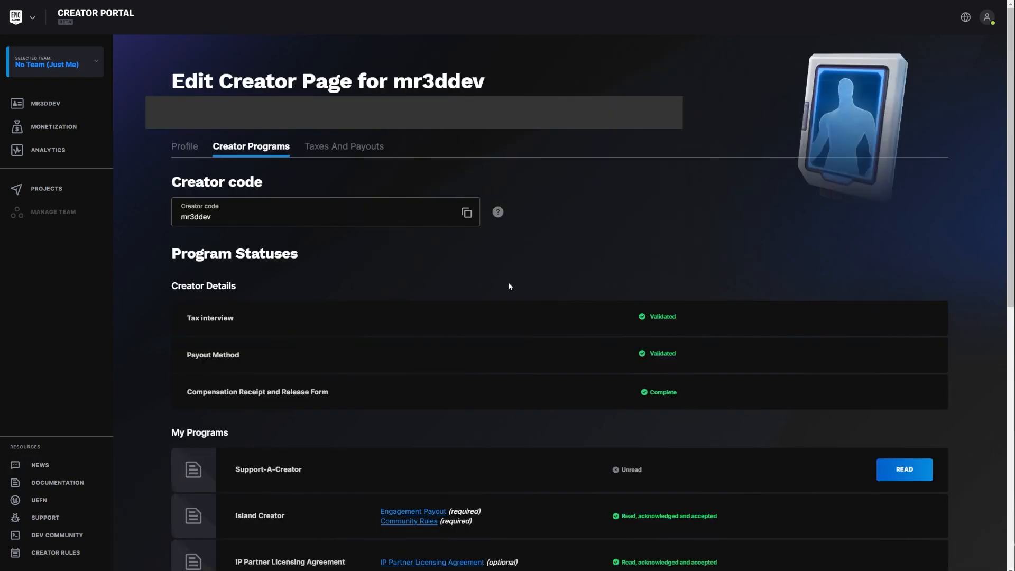
mouse_move(505, 307)
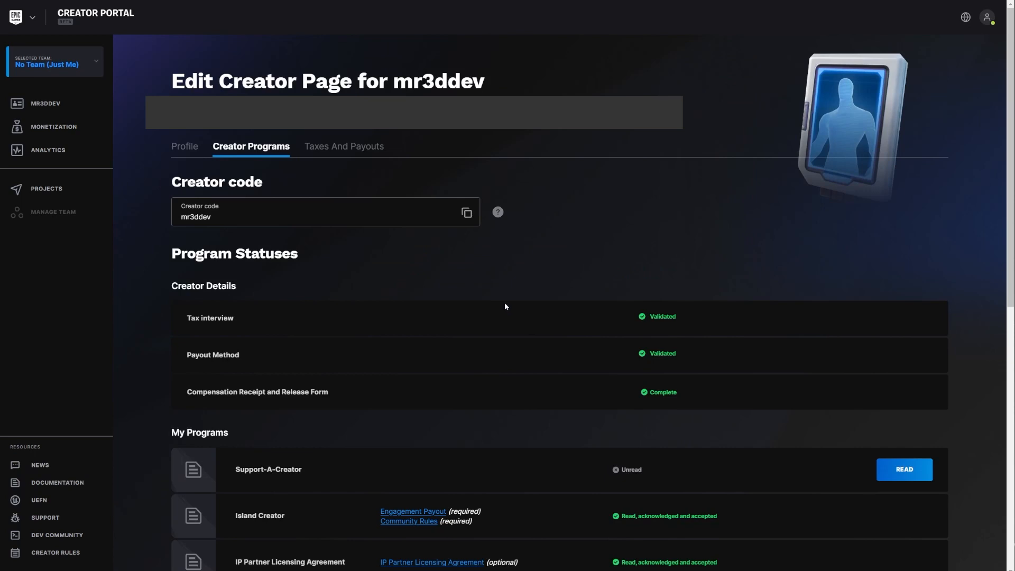
mouse_move(496, 326)
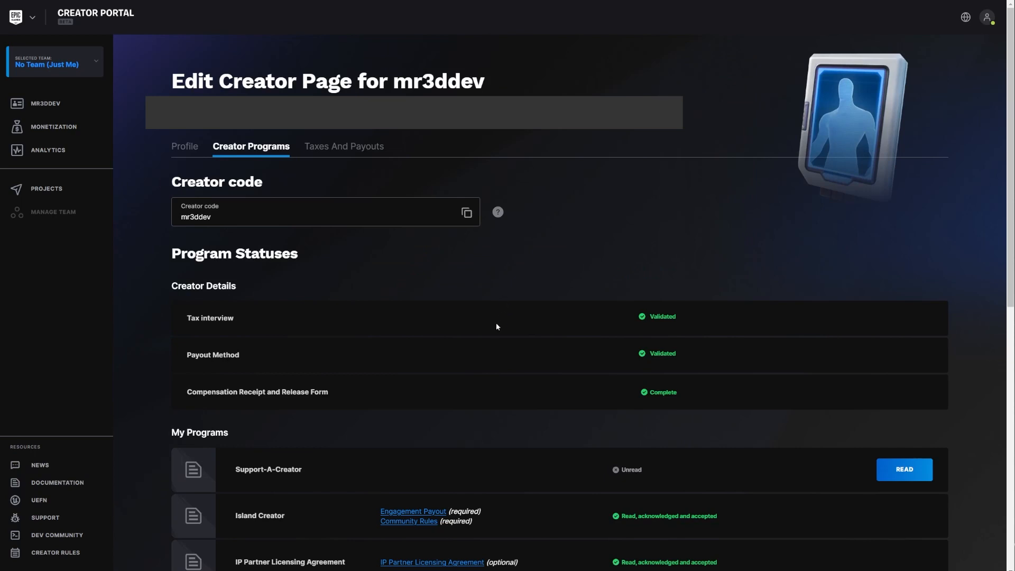
mouse_move(494, 330)
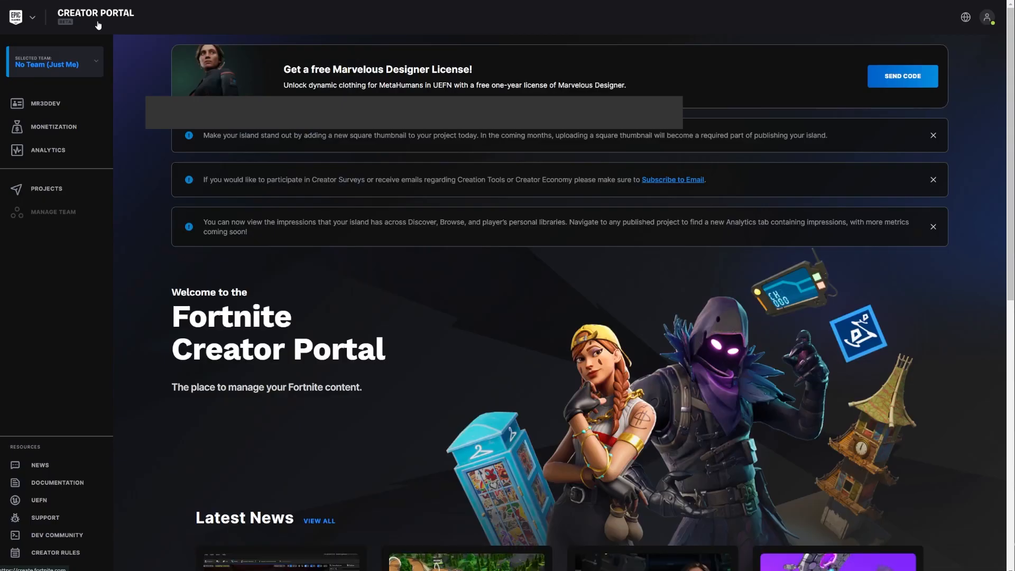
Scroll the portal home page down to the Resources and FAQs sections.
scroll("down", 3)
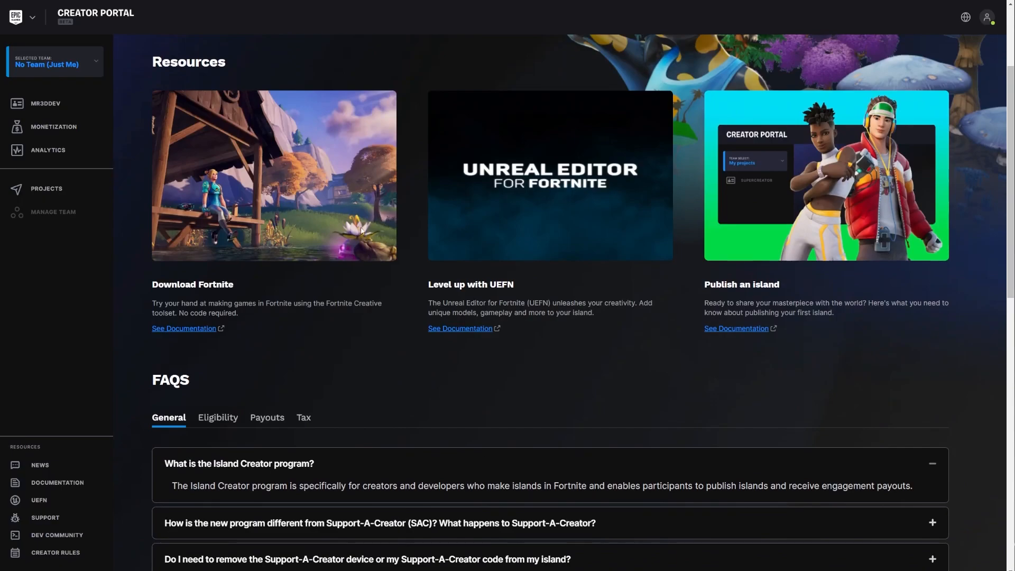
scroll("down", 3)
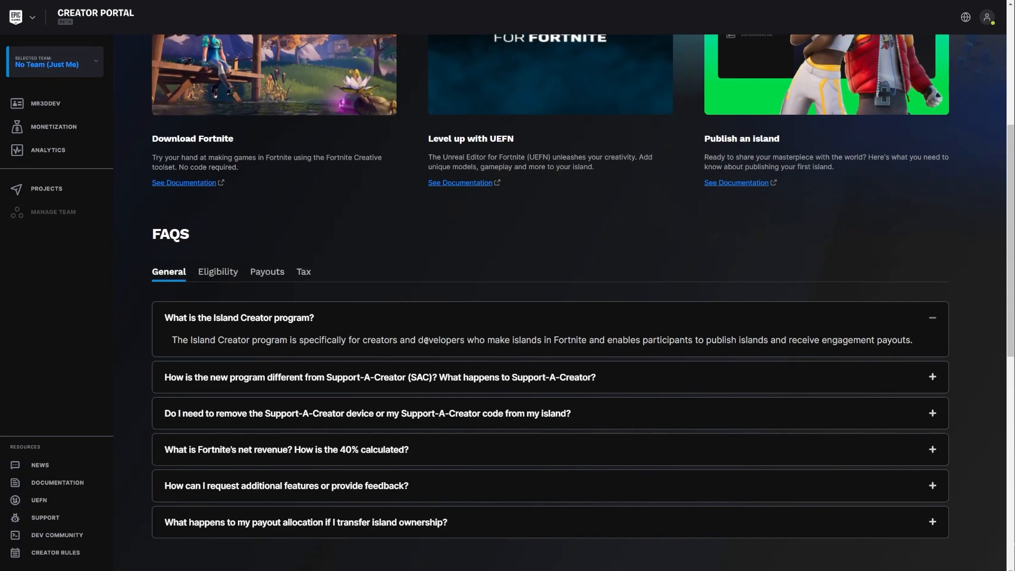
left_click(218, 271)
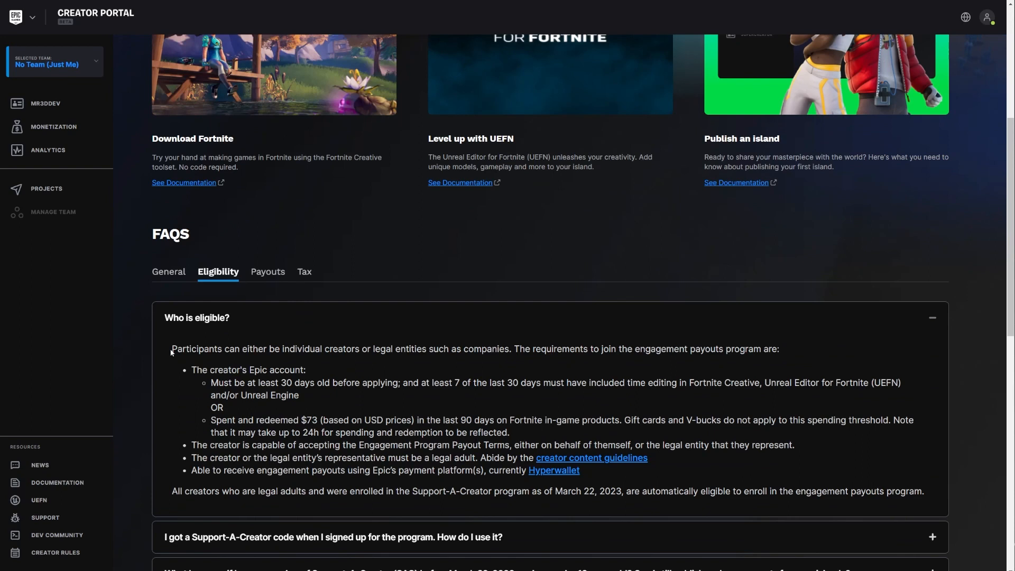
mouse_move(172, 351)
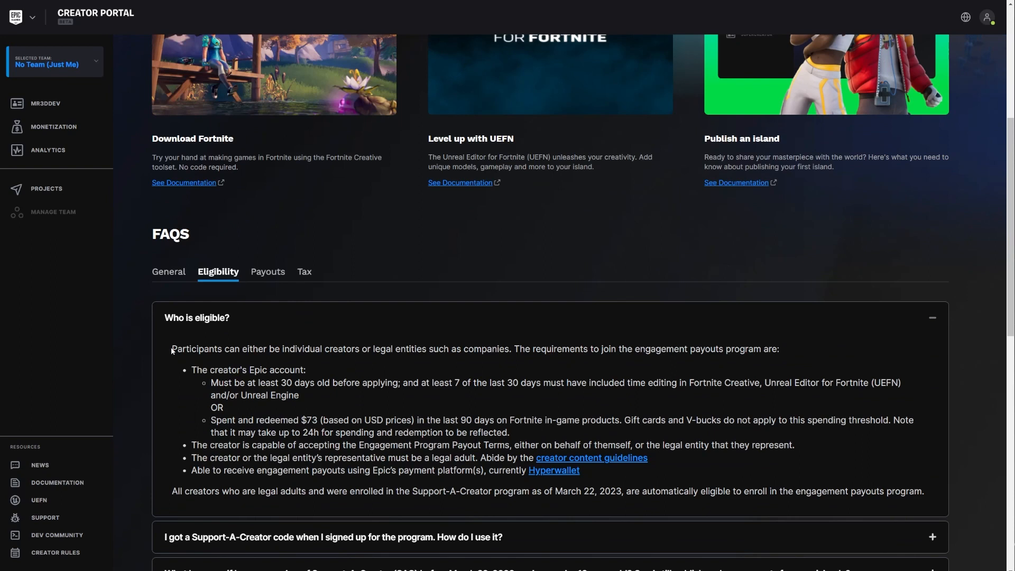
mouse_move(172, 348)
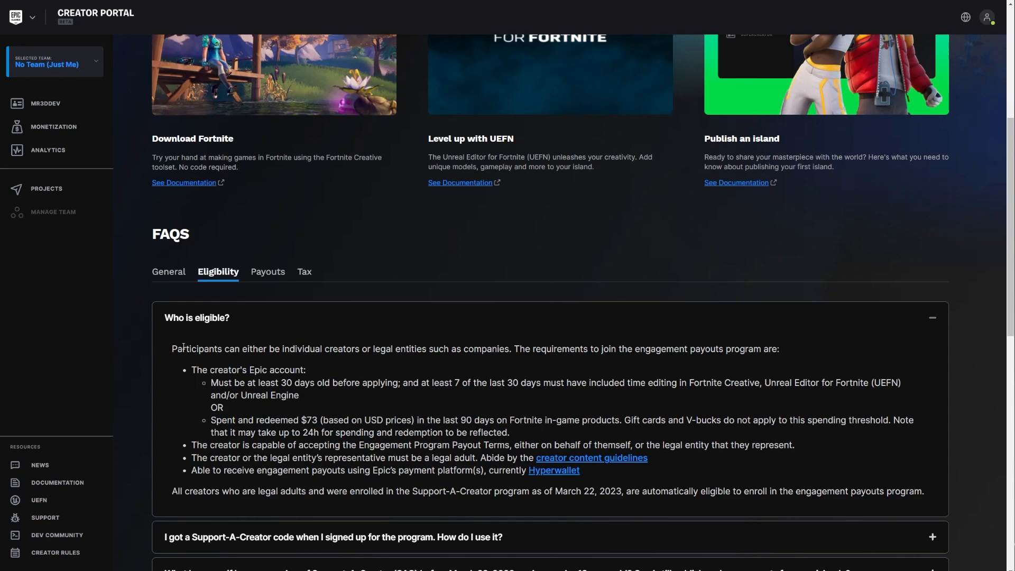
mouse_move(187, 334)
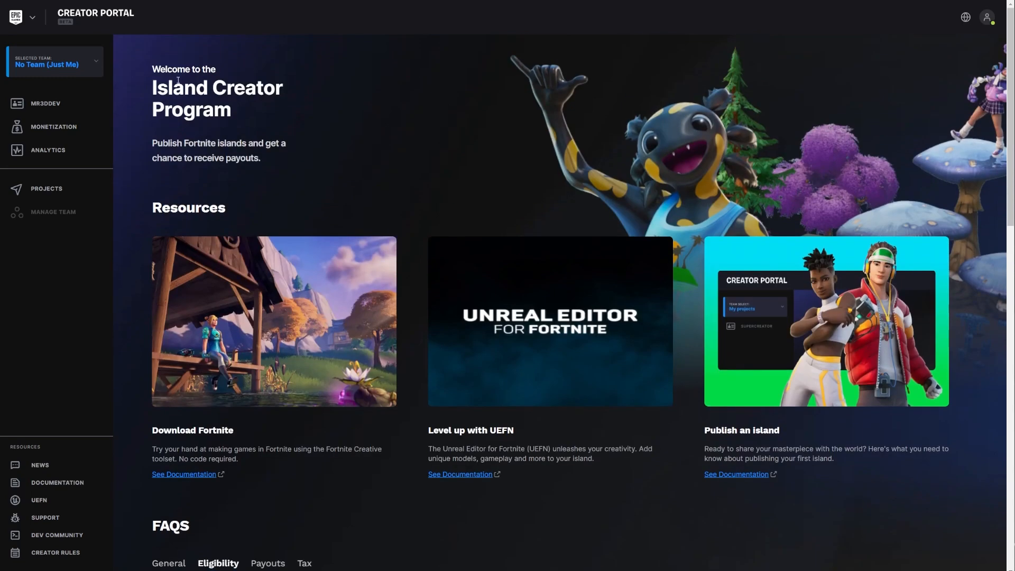
scroll("down", 3)
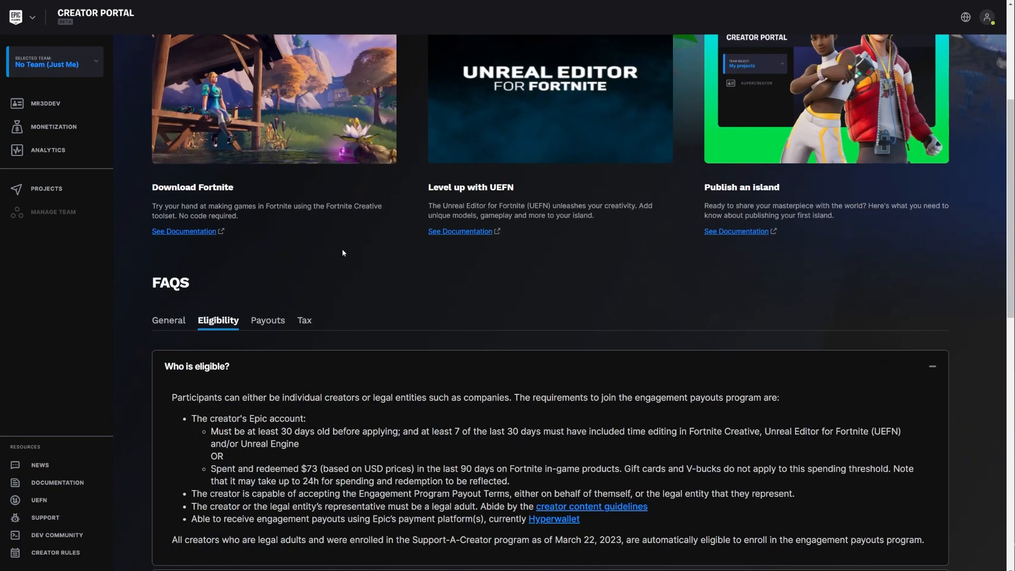
scroll("down", 3)
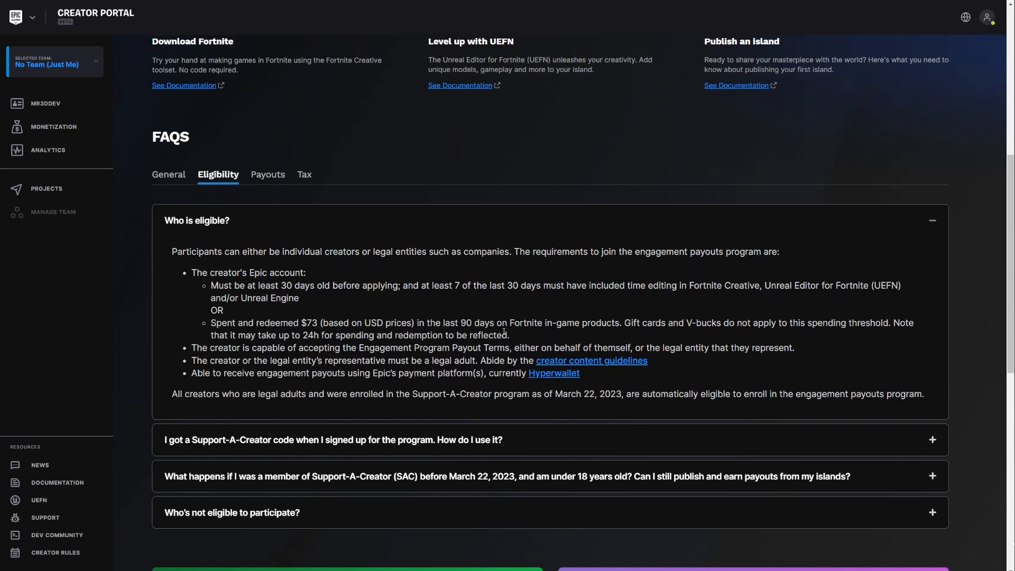
left_click_drag(220, 286, 265, 291)
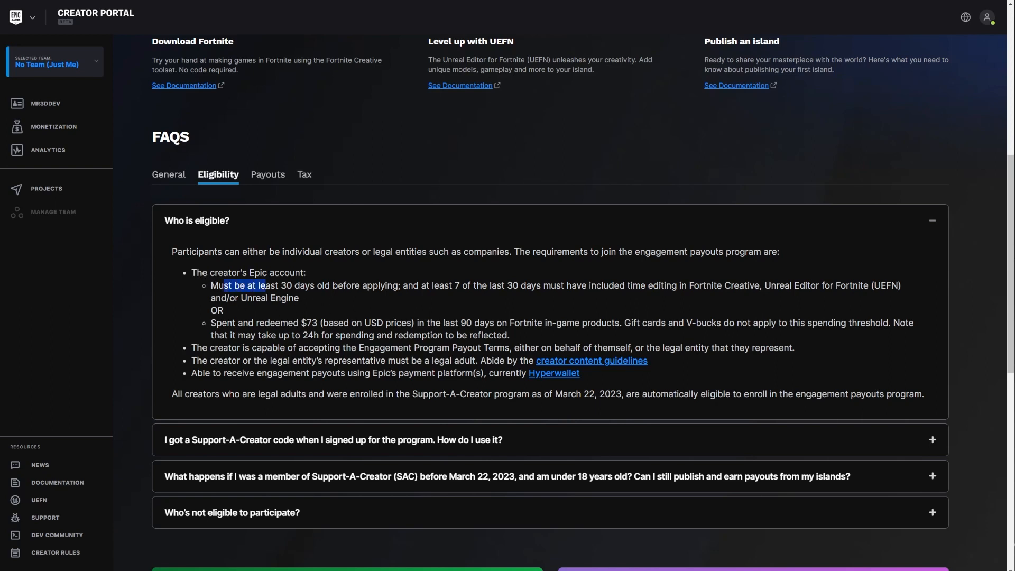
left_click_drag(223, 285, 399, 286)
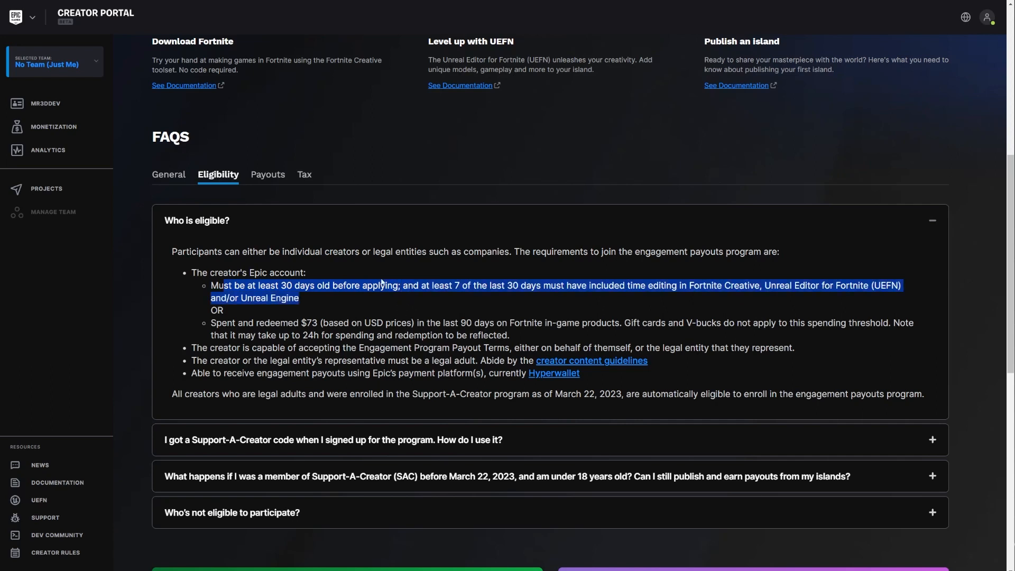
mouse_move(299, 282)
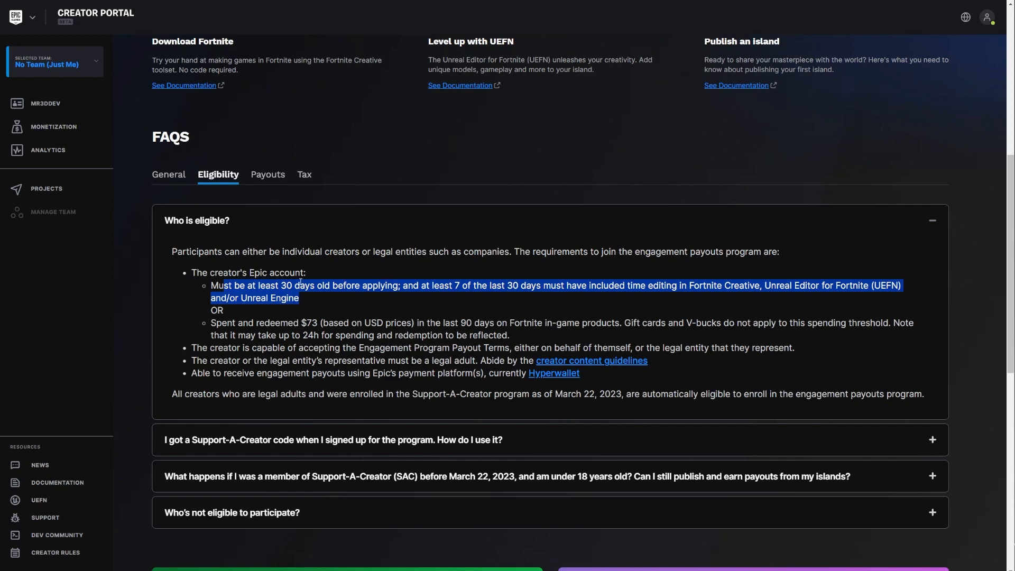
left_click(233, 298)
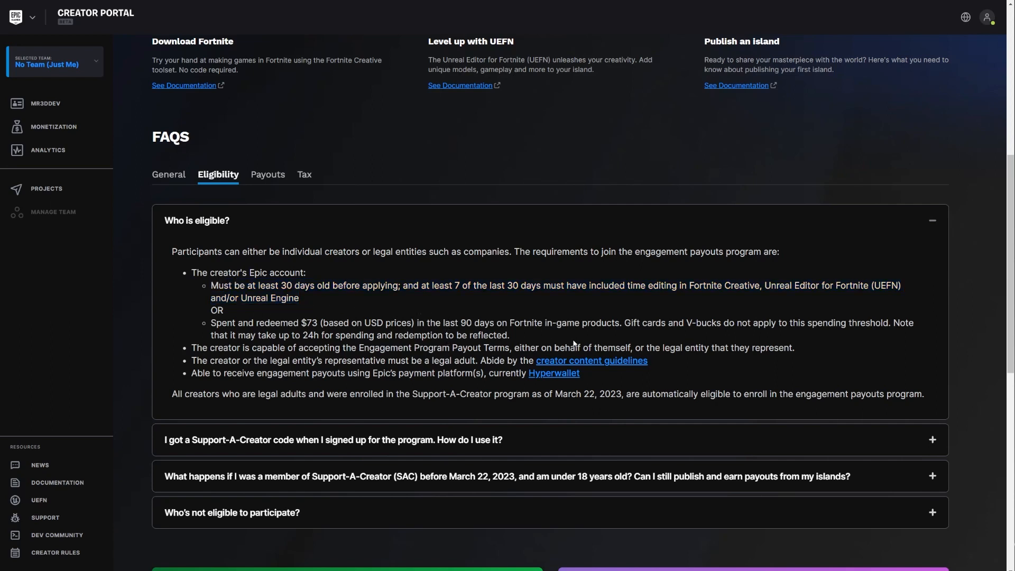
mouse_move(587, 299)
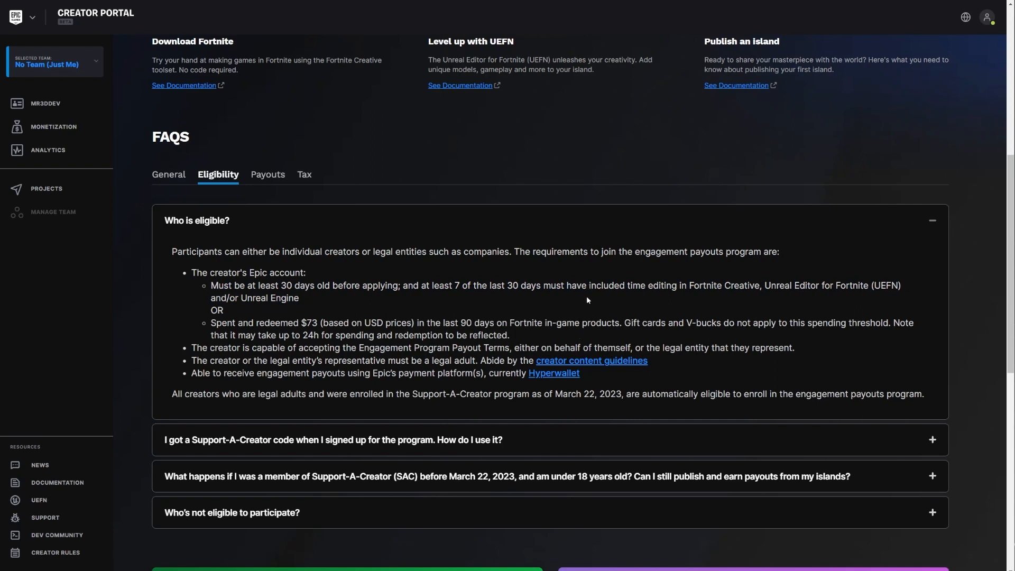
mouse_move(582, 321)
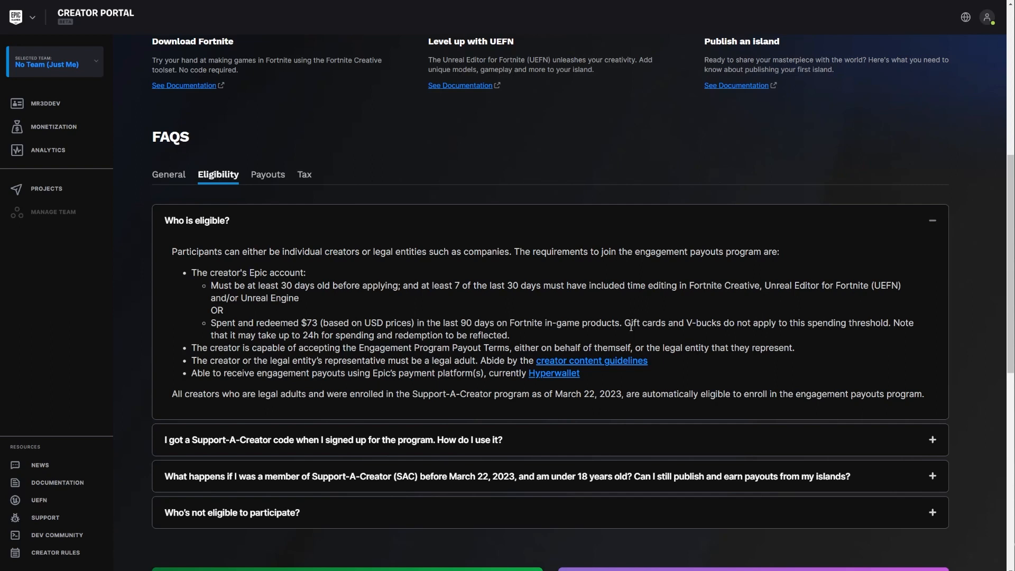
mouse_move(258, 301)
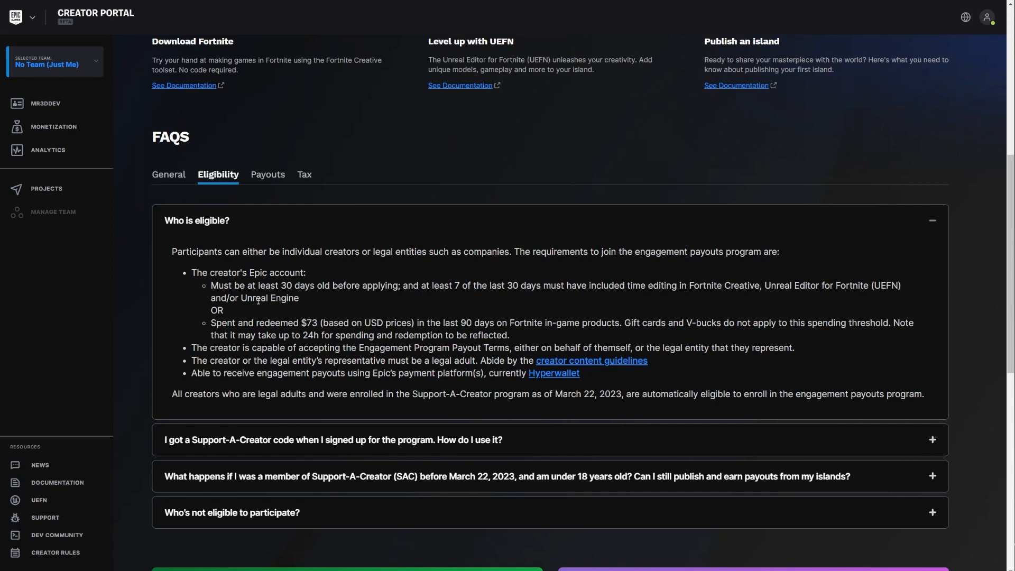
mouse_move(269, 308)
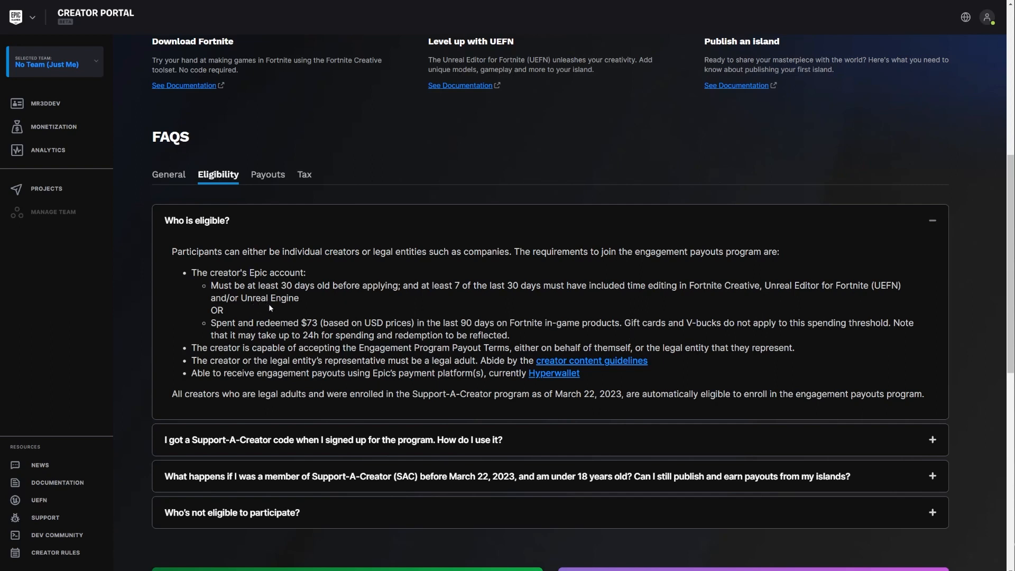
left_click_drag(233, 285, 309, 285)
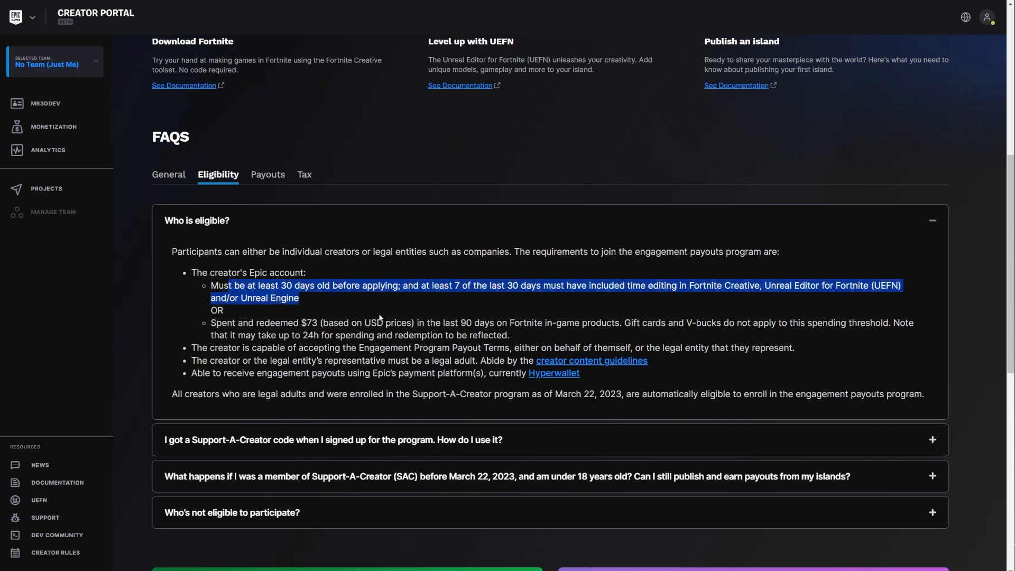
mouse_move(355, 304)
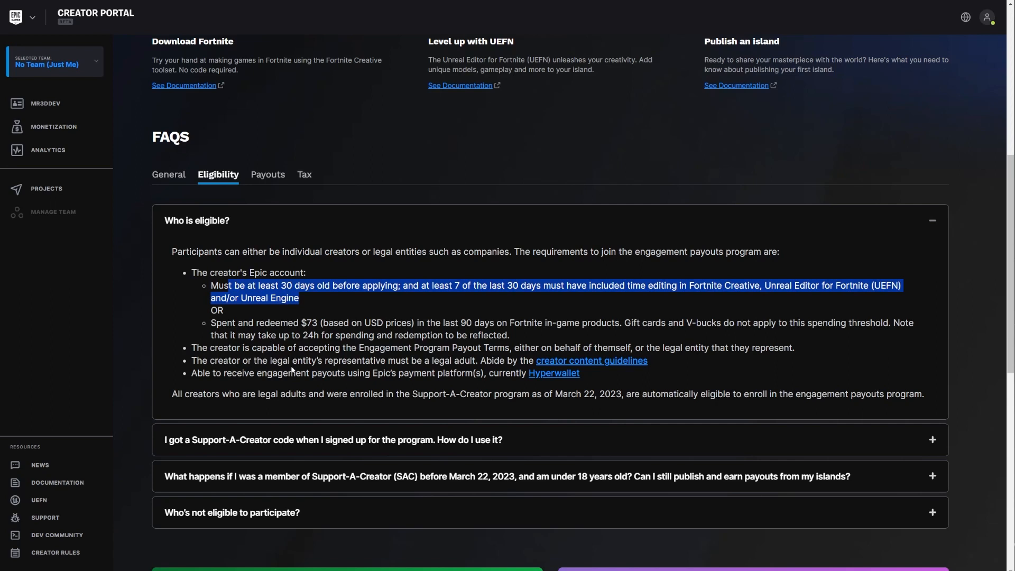
mouse_move(495, 360)
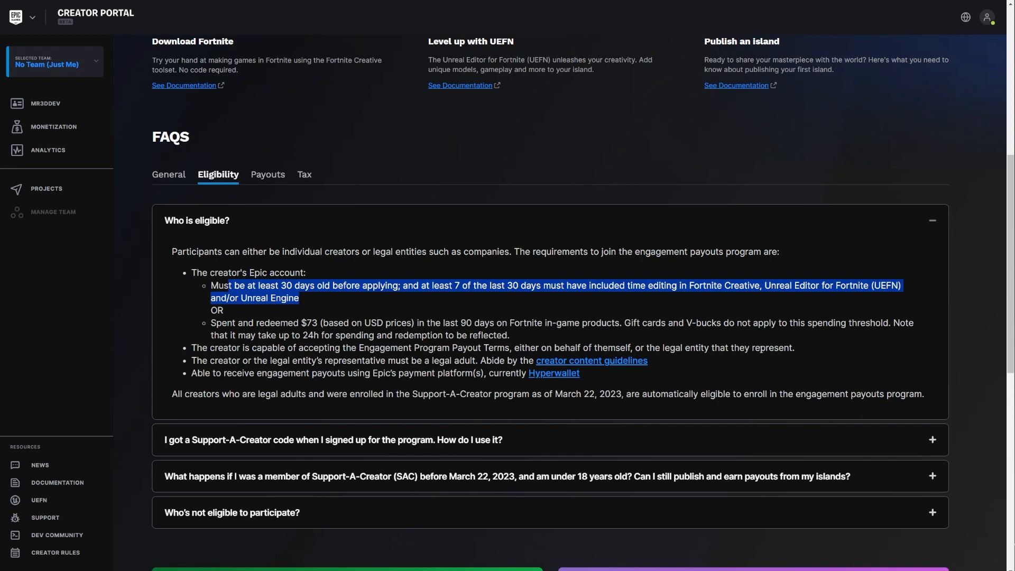
mouse_move(535, 386)
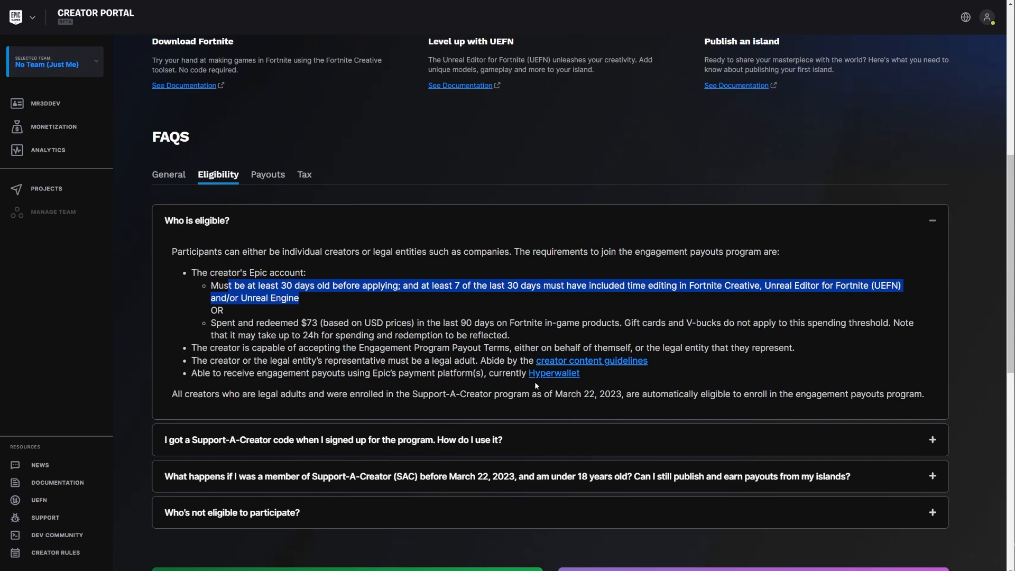
mouse_move(536, 388)
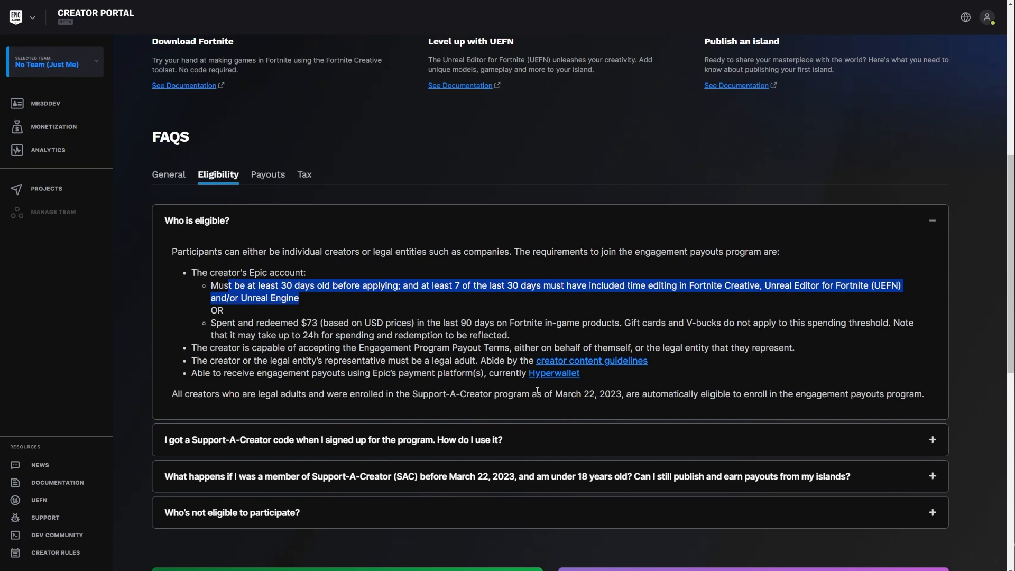
mouse_move(497, 393)
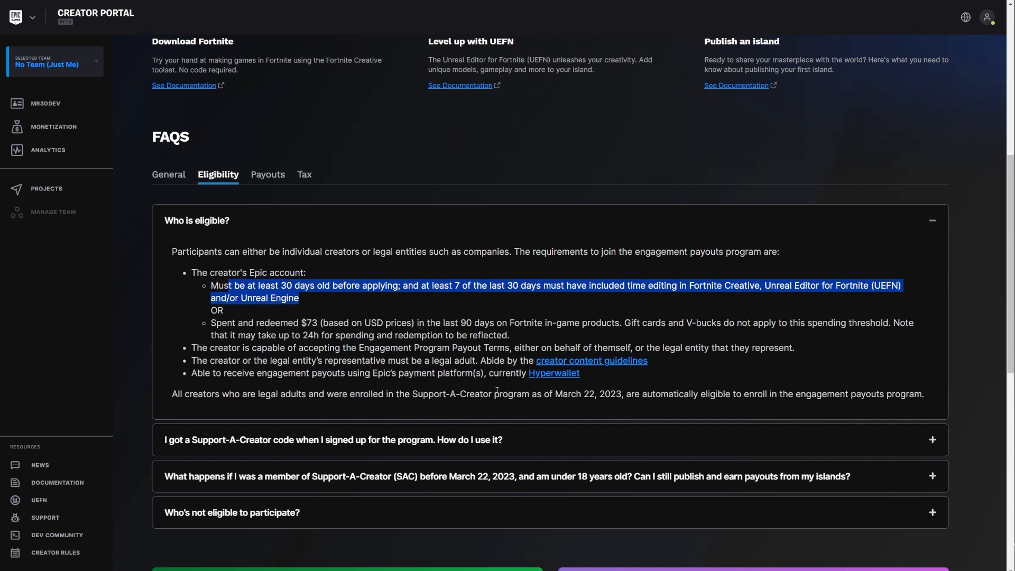
mouse_move(210, 388)
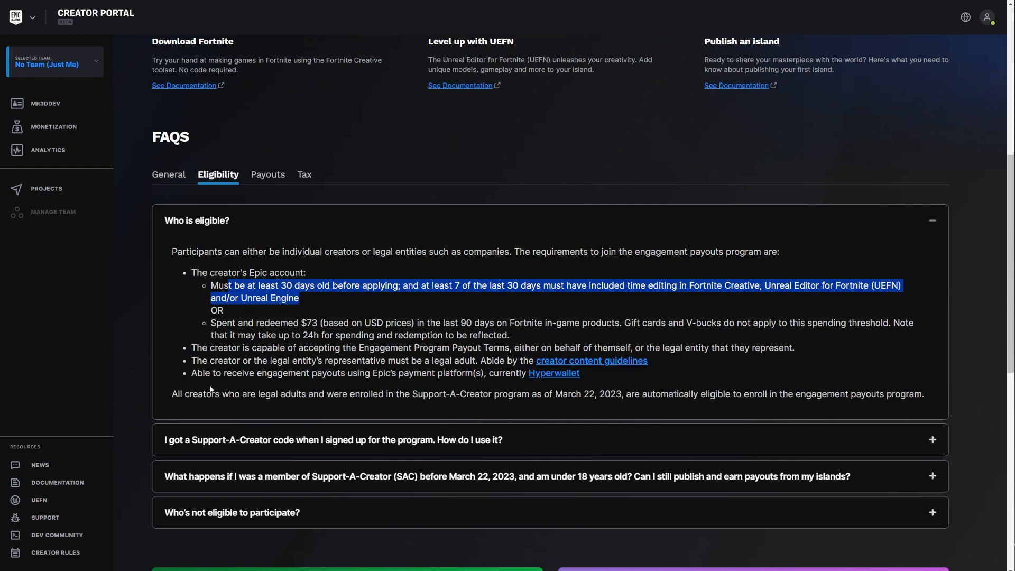
mouse_move(201, 383)
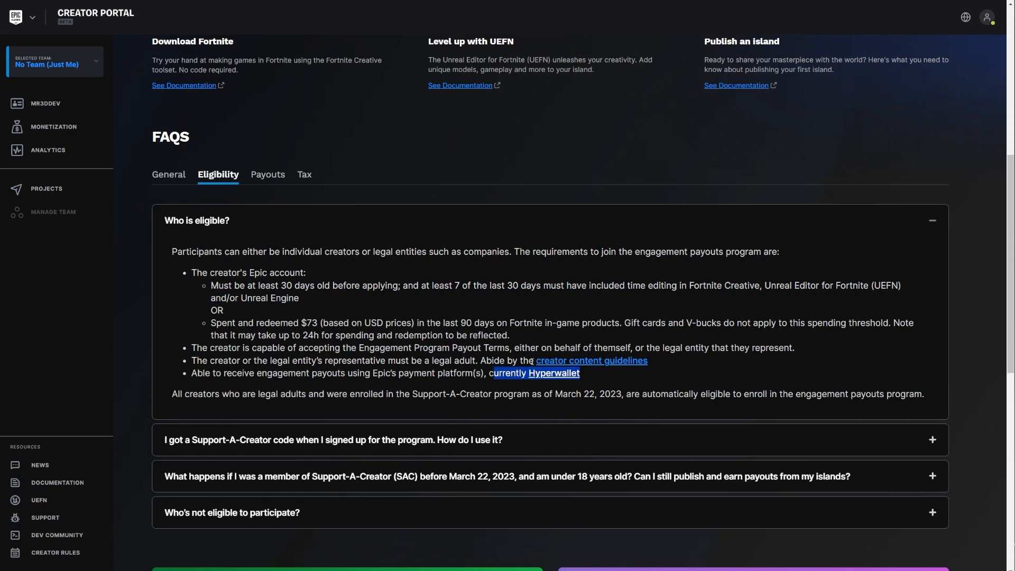
mouse_move(204, 410)
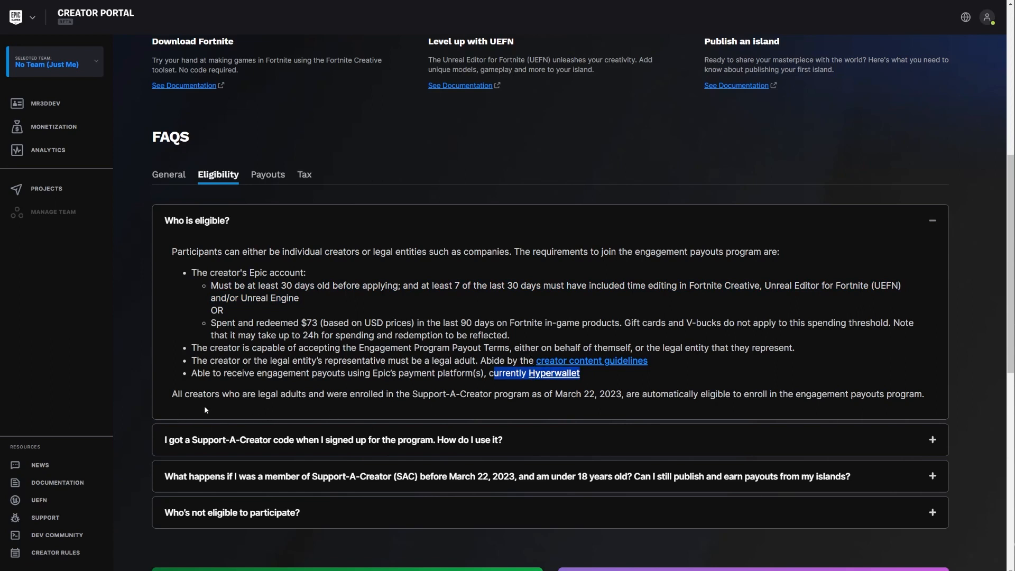
mouse_move(366, 419)
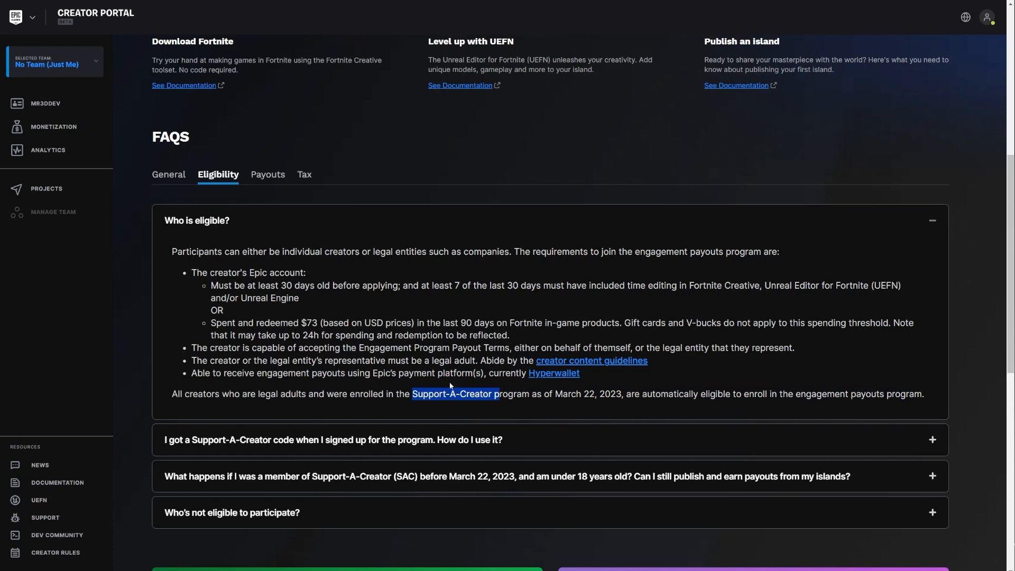
scroll("down", 3)
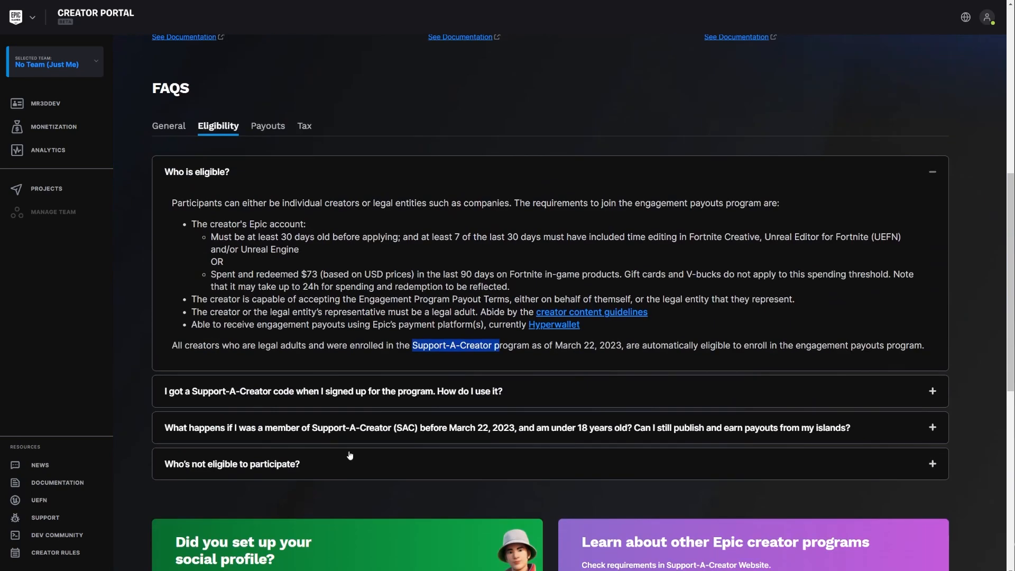
mouse_move(308, 363)
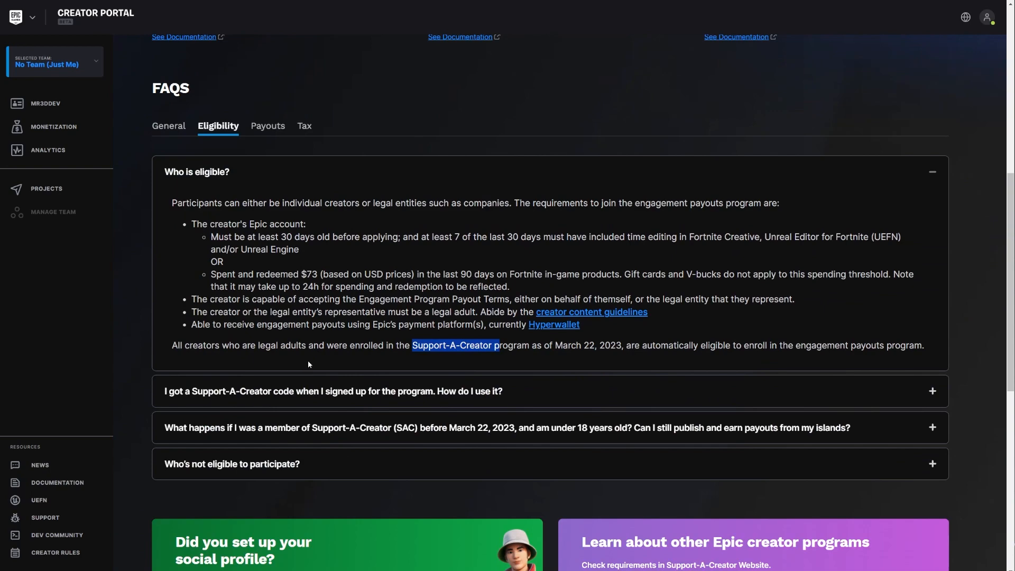
mouse_move(214, 16)
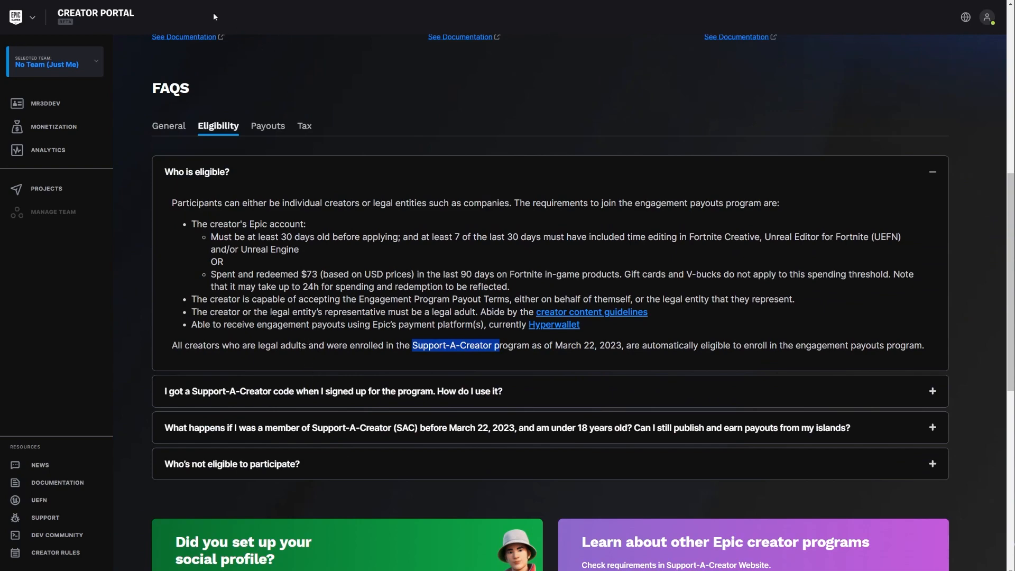
Scroll through the Marvelous Designer news post and back up to the top welcome banner.
scroll("up", 3)
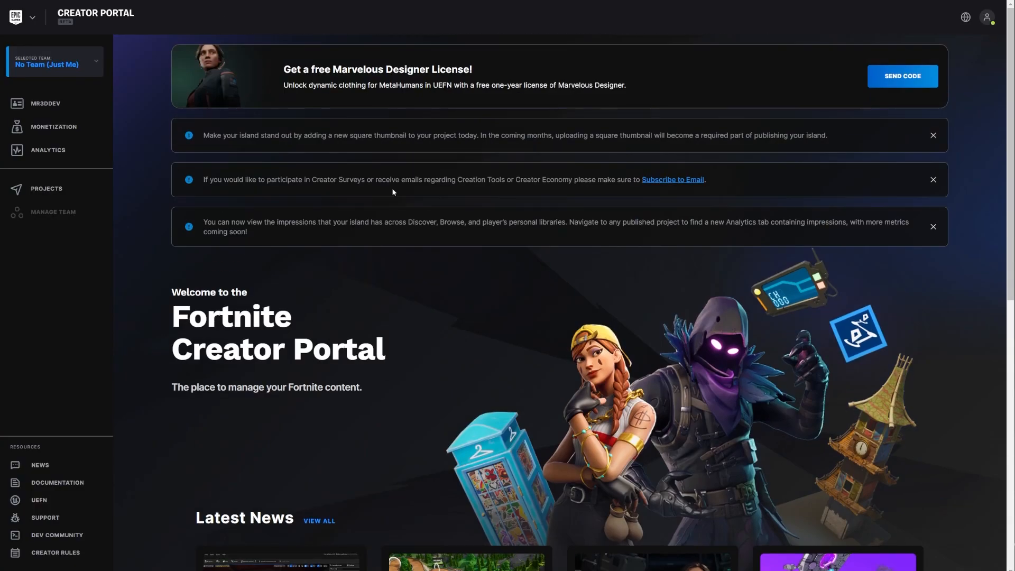
scroll("down", 3)
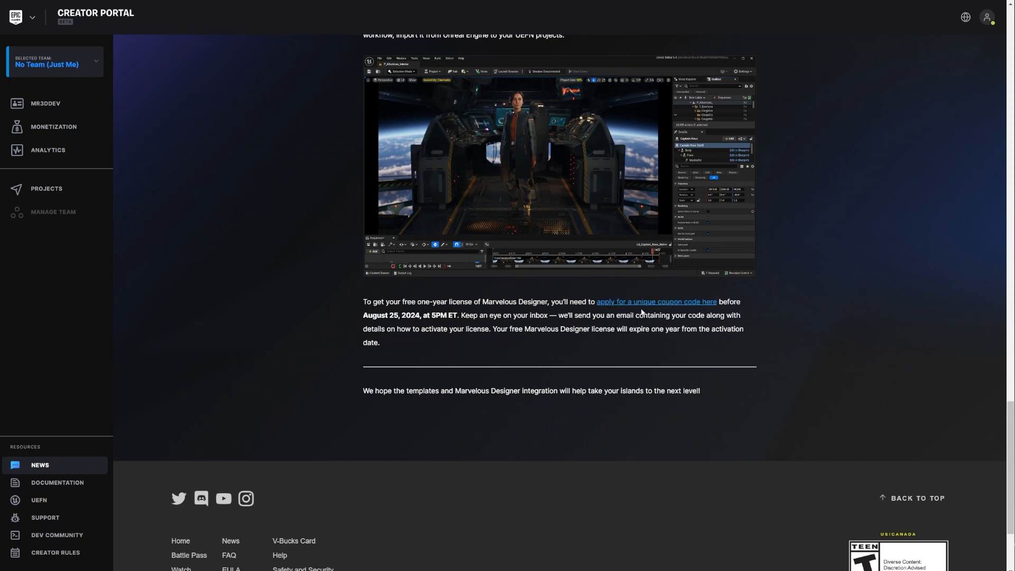
scroll("up", 3)
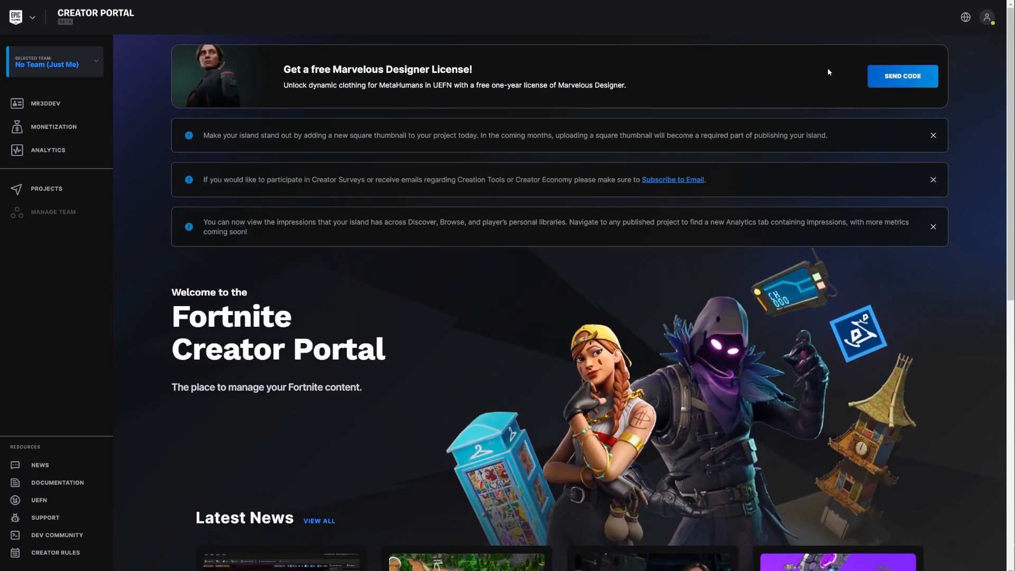
mouse_move(878, 77)
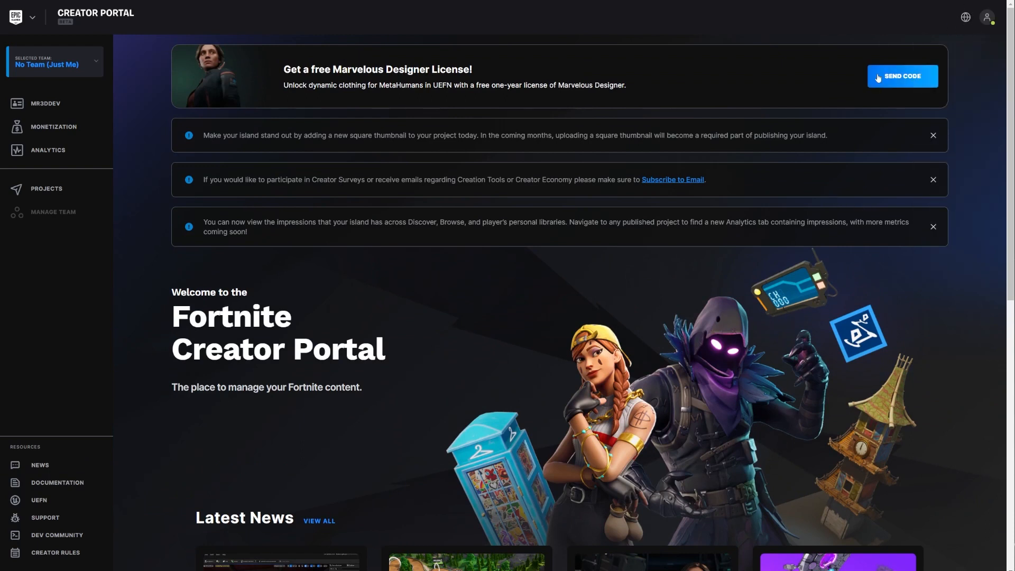
mouse_move(717, 124)
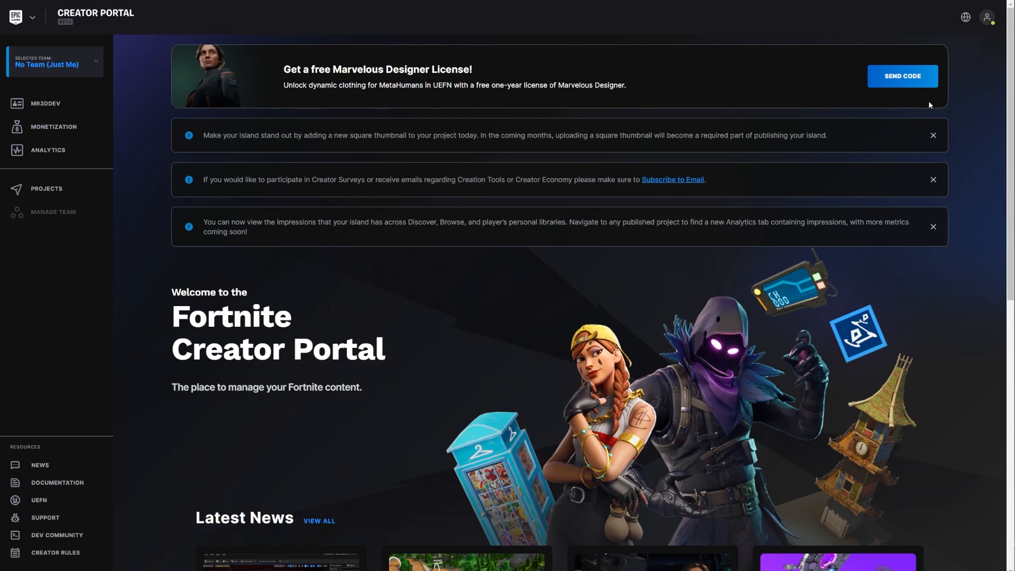
mouse_move(795, 109)
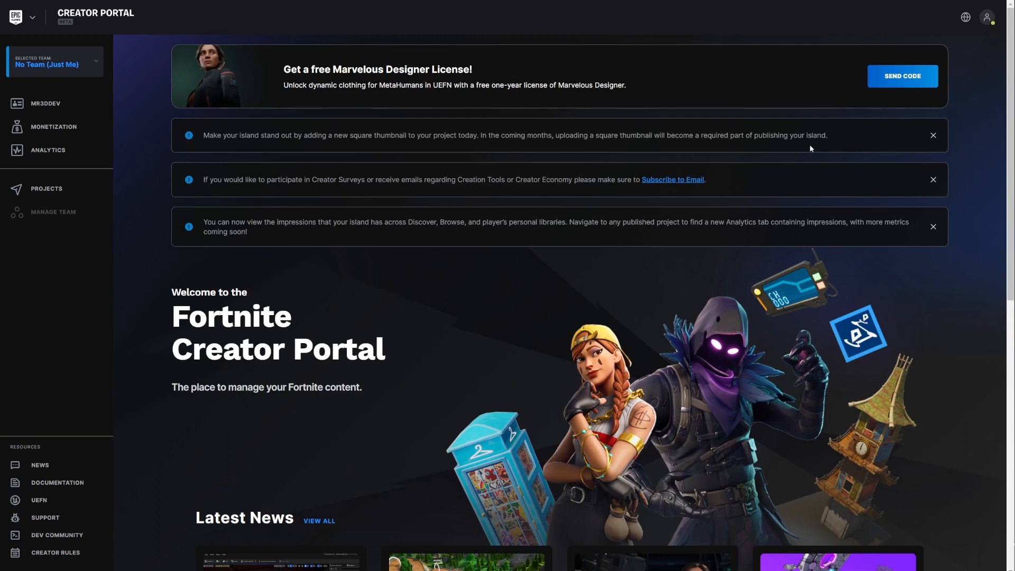
mouse_move(910, 172)
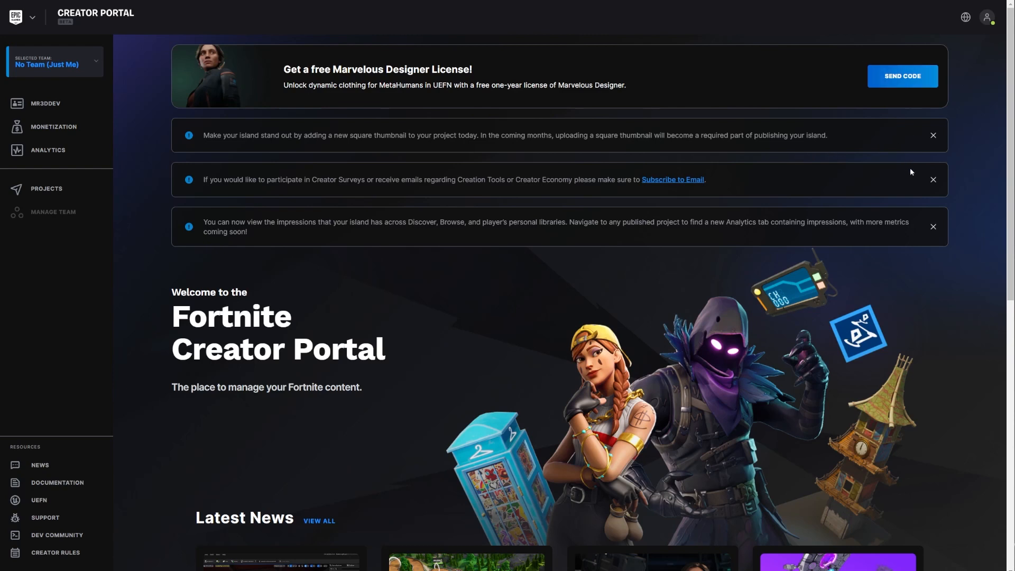
mouse_move(872, 222)
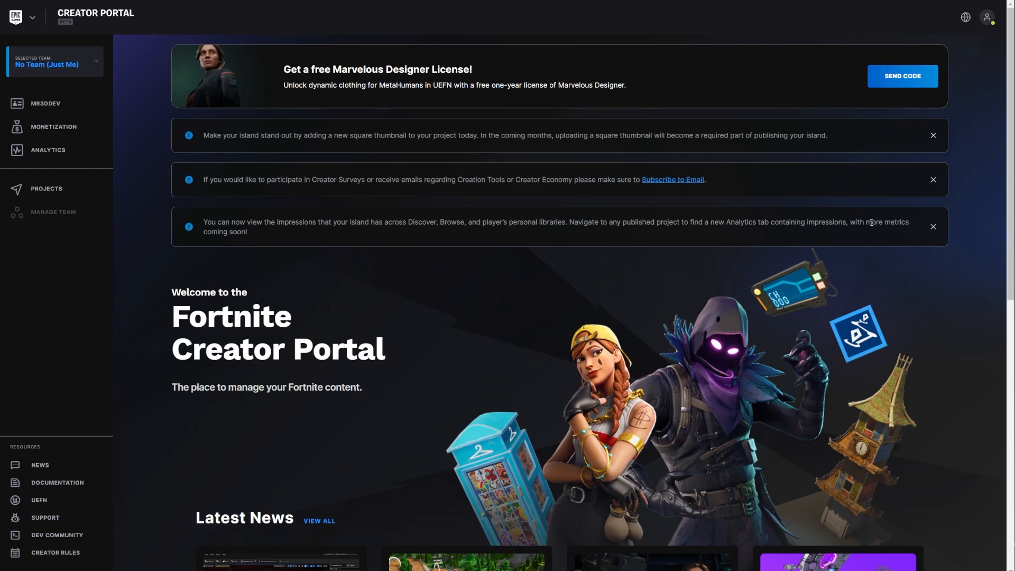
left_click(45, 104)
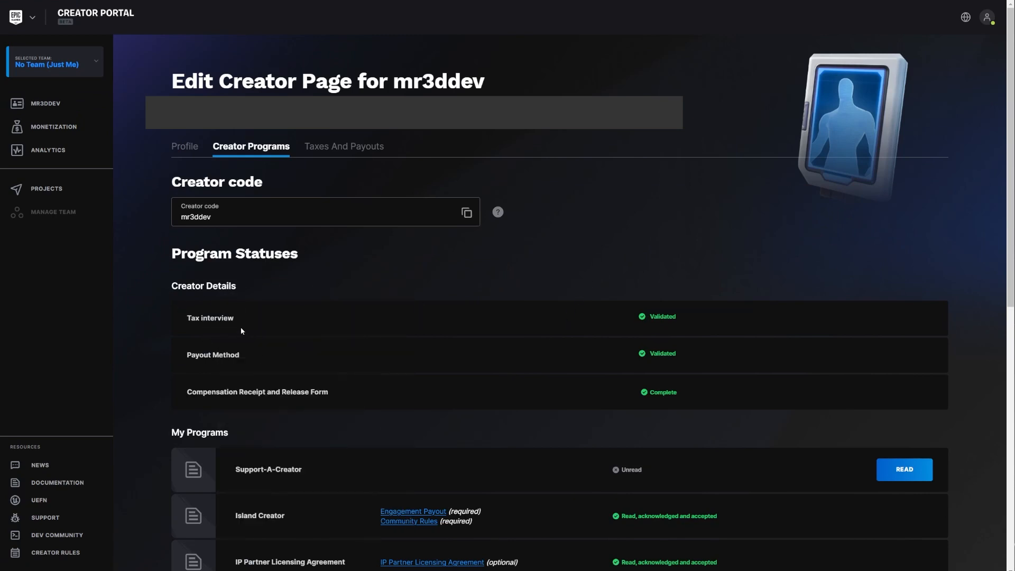
mouse_move(233, 310)
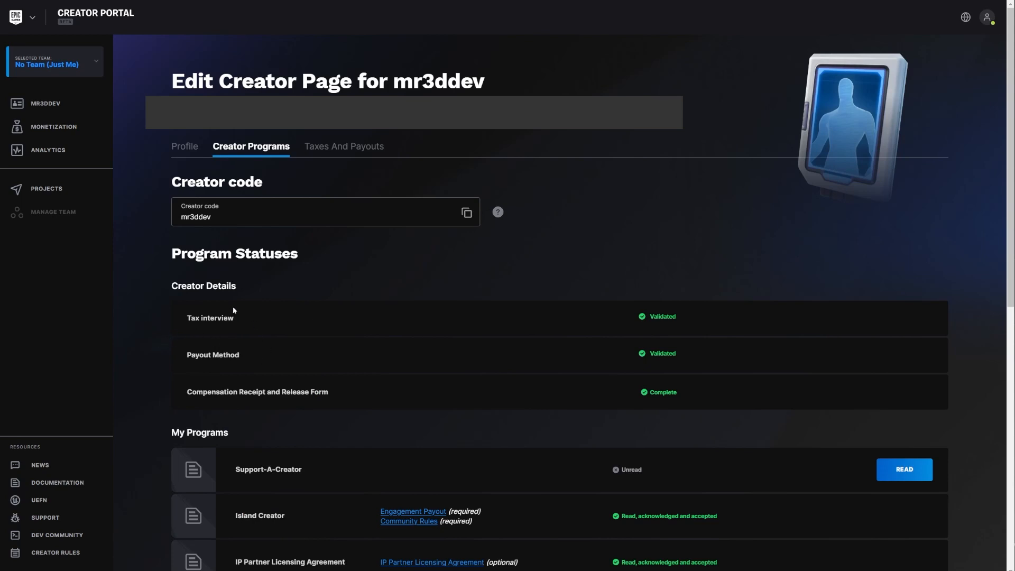
mouse_move(265, 323)
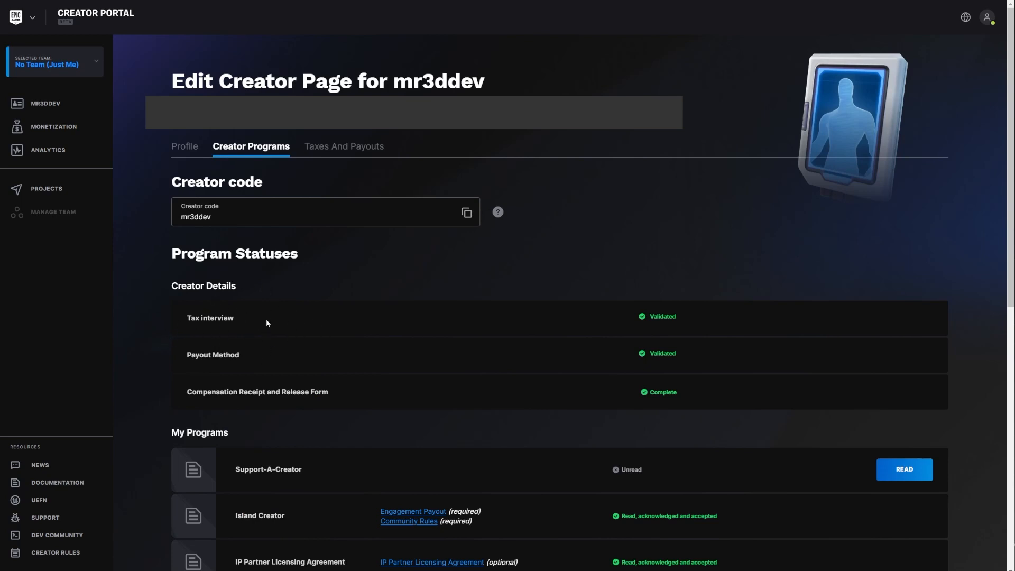
mouse_move(286, 348)
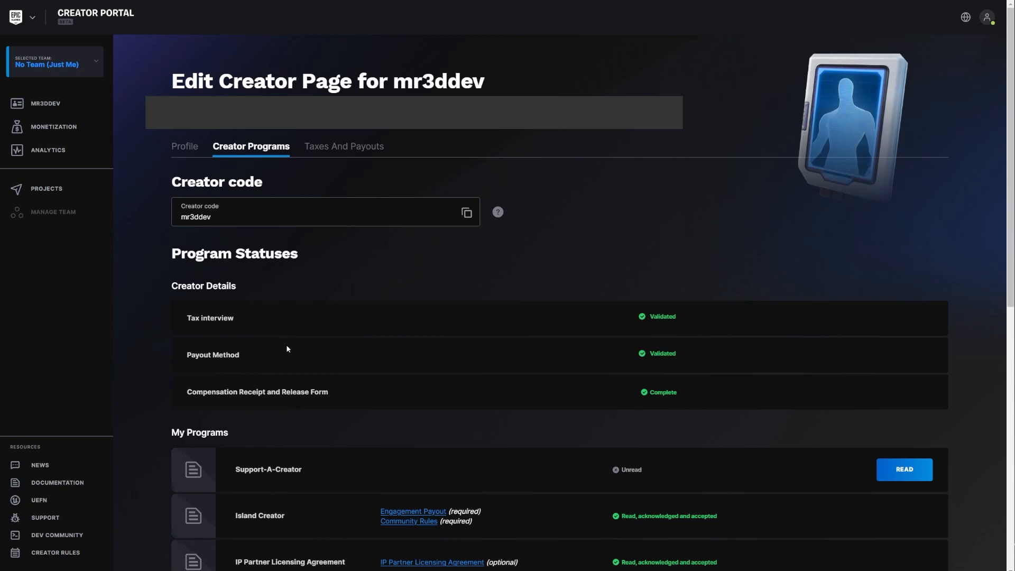
mouse_move(287, 356)
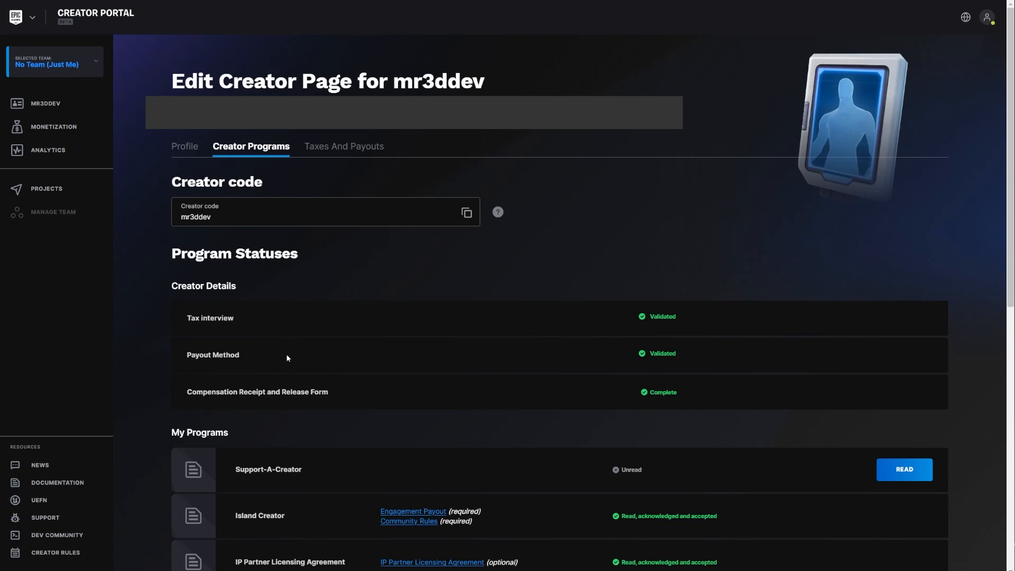
mouse_move(290, 358)
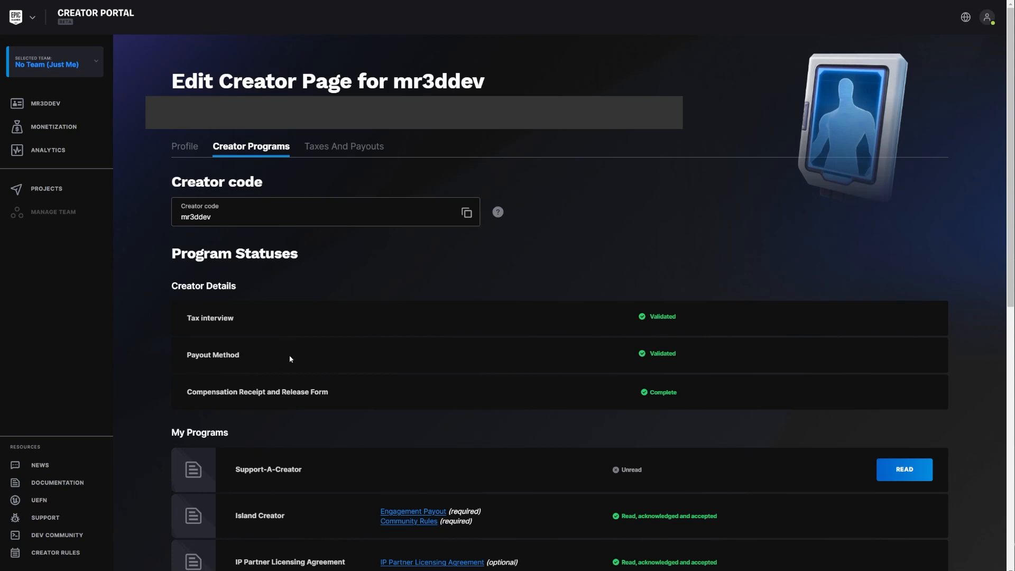
mouse_move(289, 349)
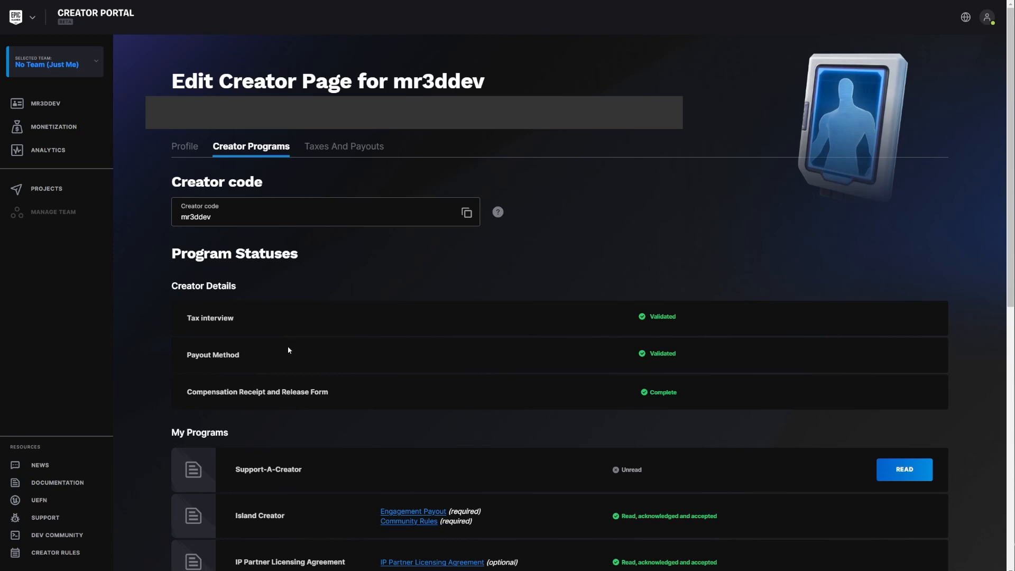
mouse_move(273, 333)
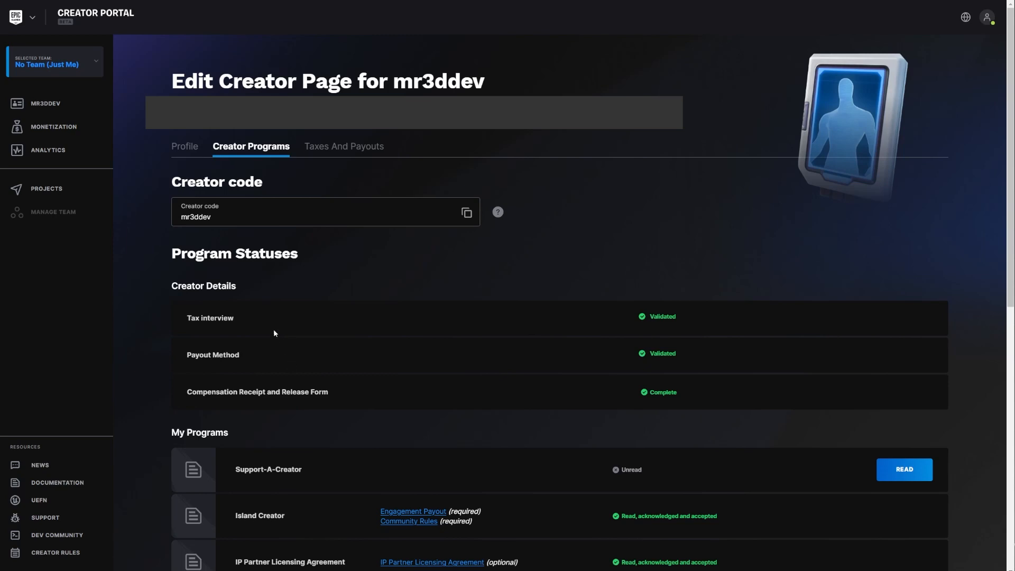
mouse_move(218, 362)
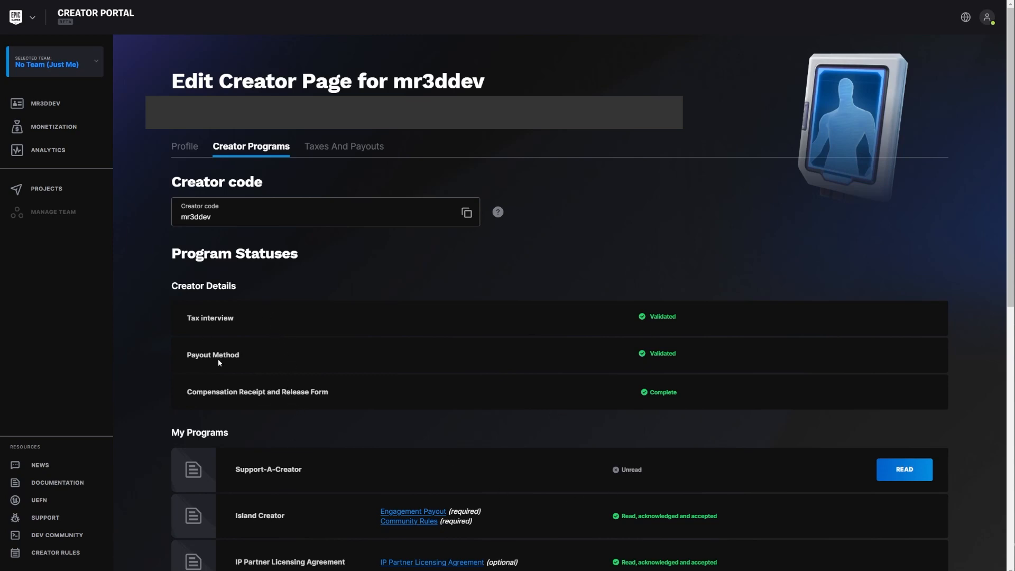
mouse_move(194, 382)
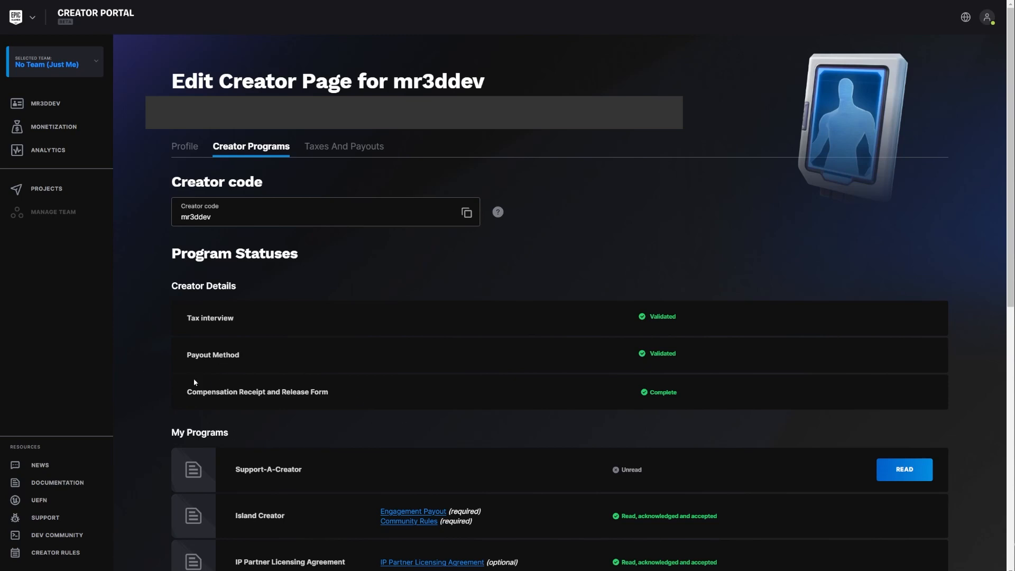
mouse_move(371, 440)
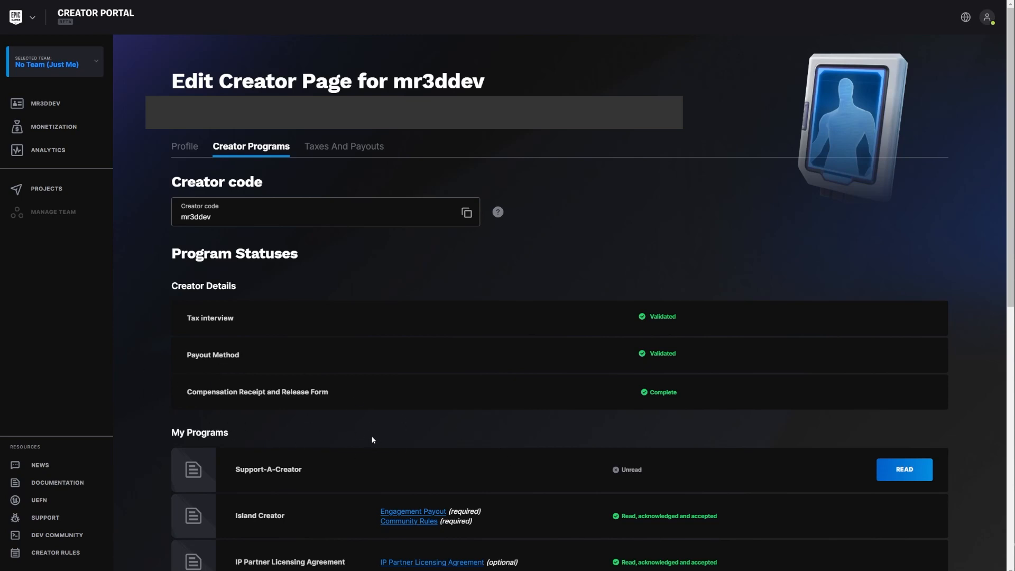
mouse_move(374, 397)
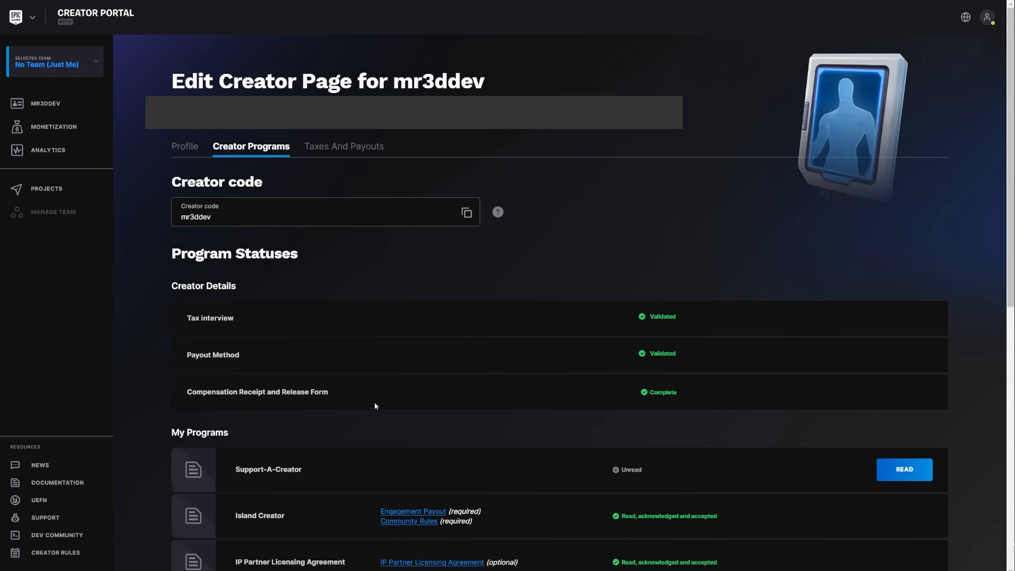
mouse_move(193, 455)
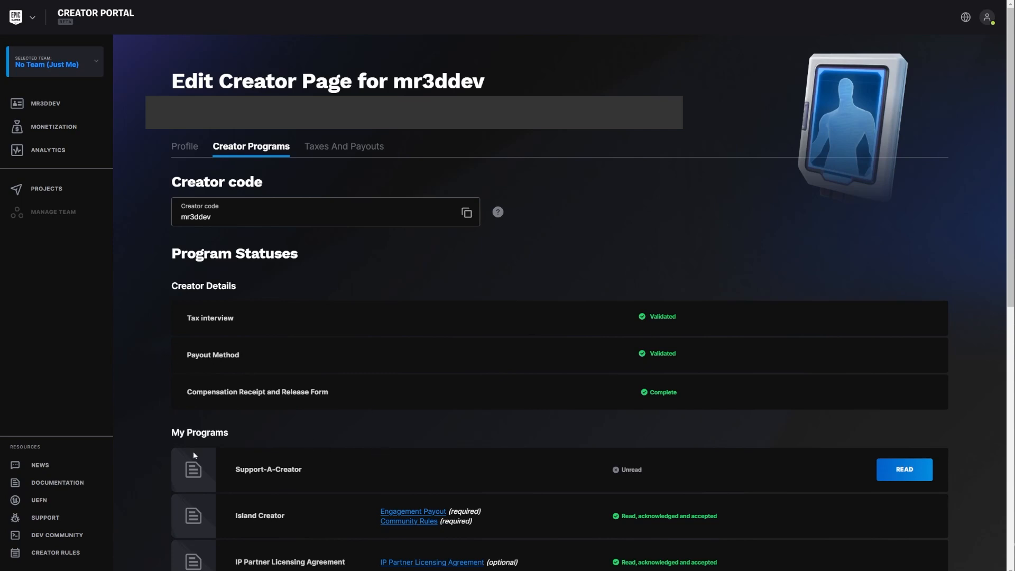
mouse_move(763, 417)
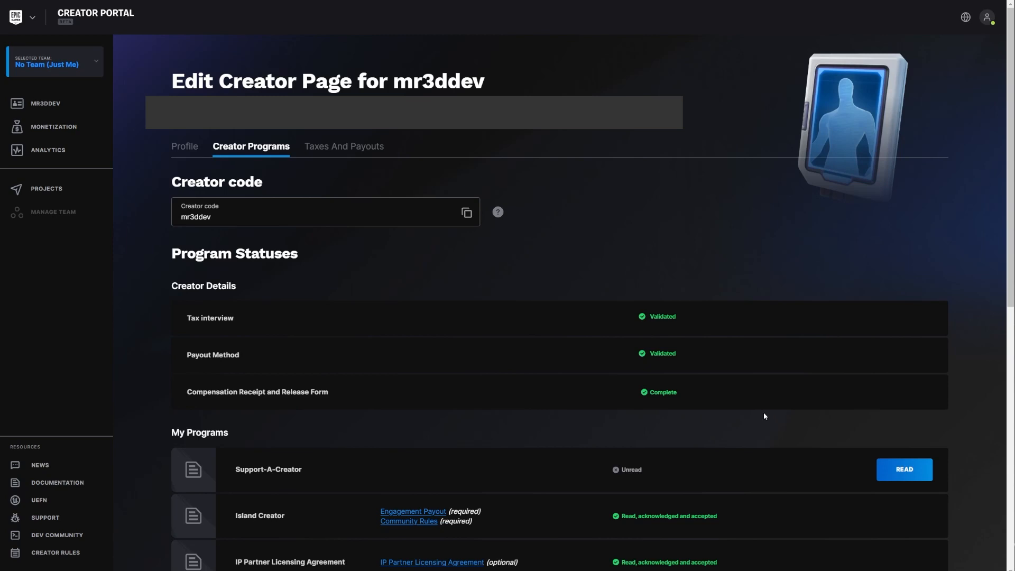
mouse_move(757, 425)
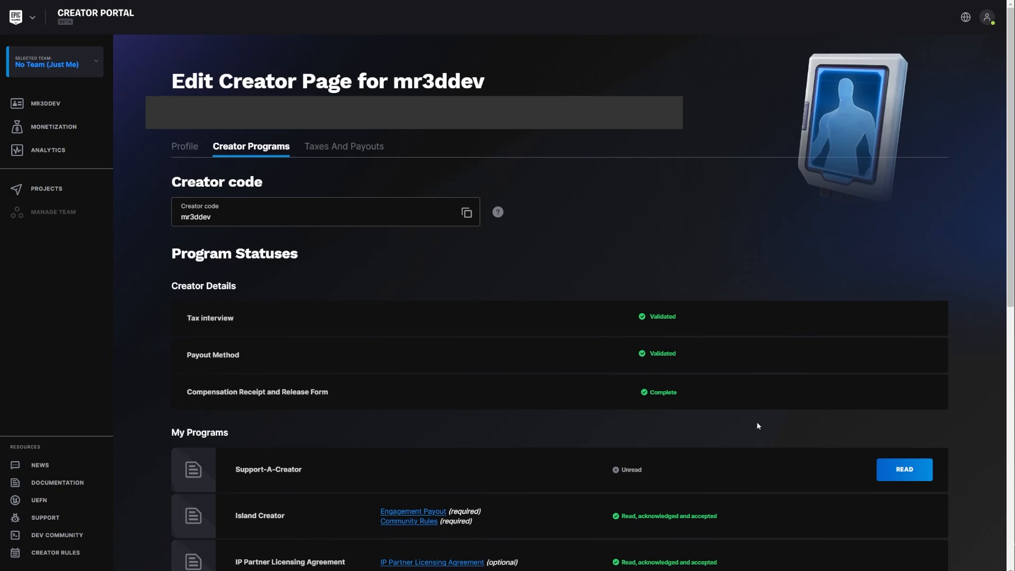
mouse_move(757, 422)
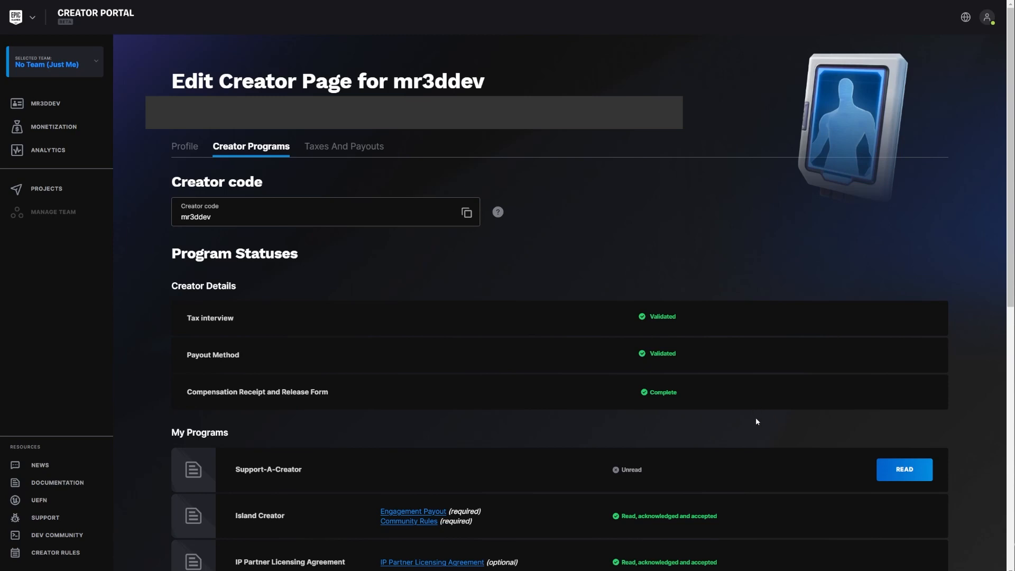
mouse_move(754, 424)
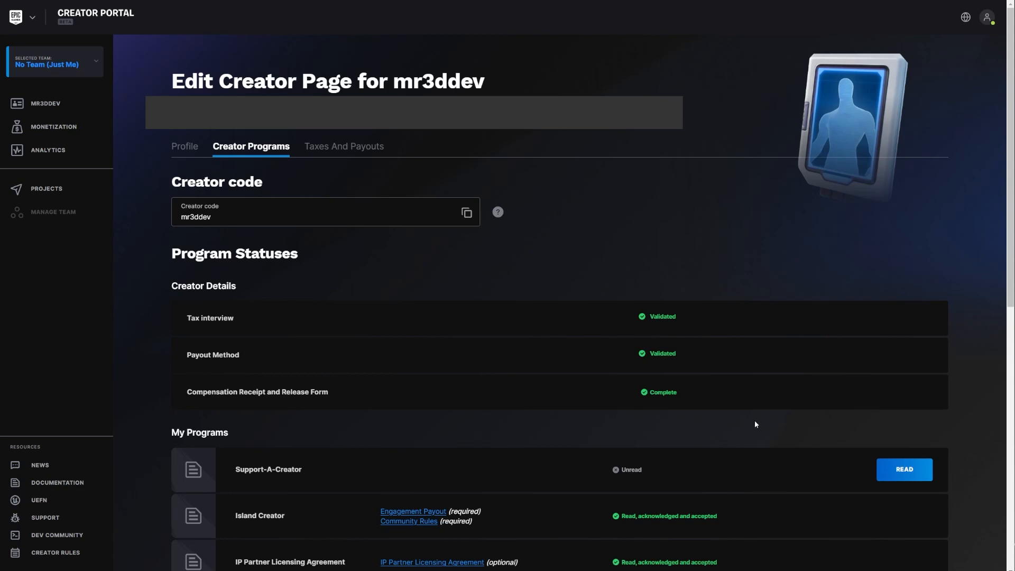
mouse_move(319, 449)
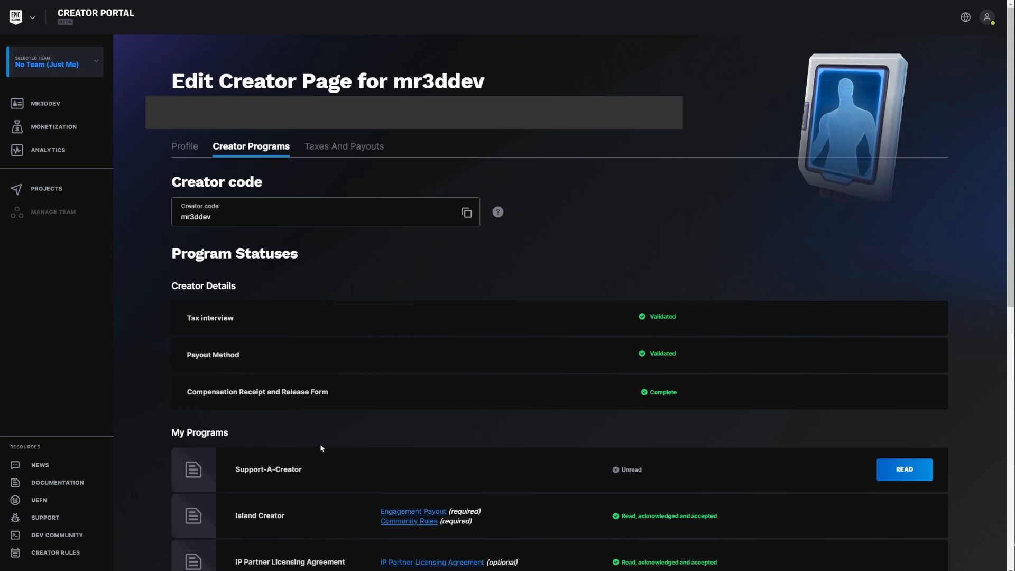
mouse_move(310, 362)
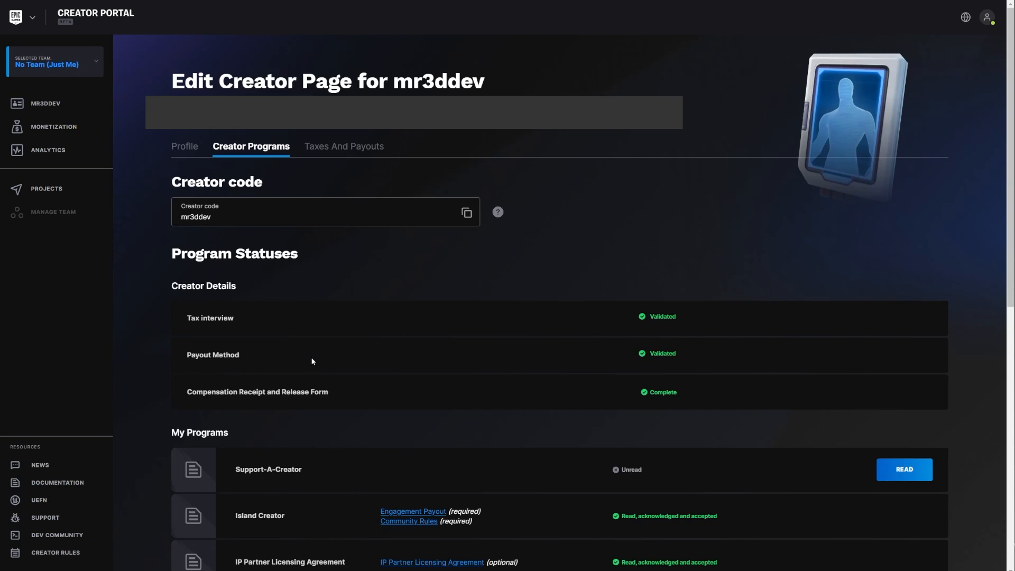
mouse_move(227, 328)
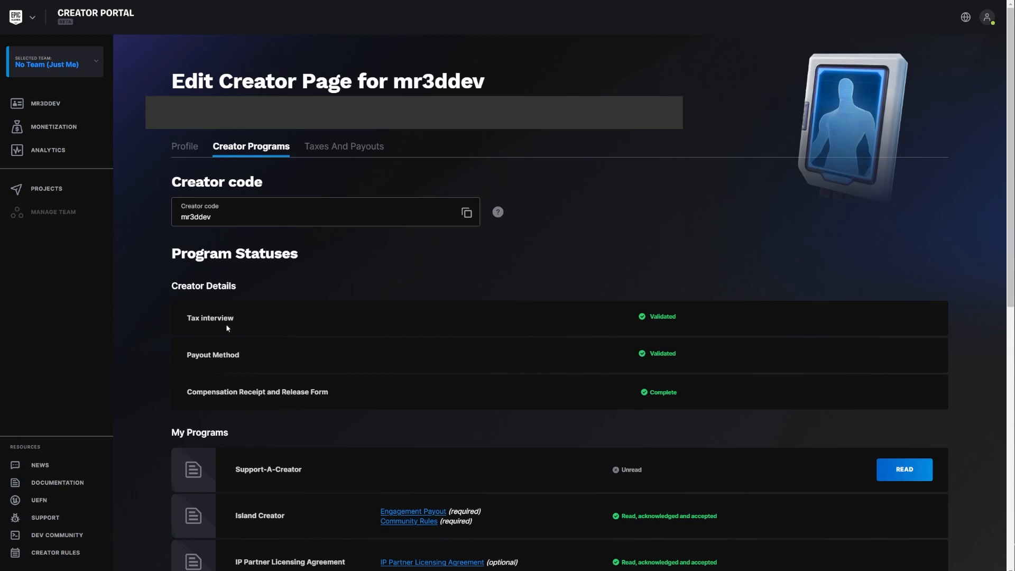
mouse_move(243, 350)
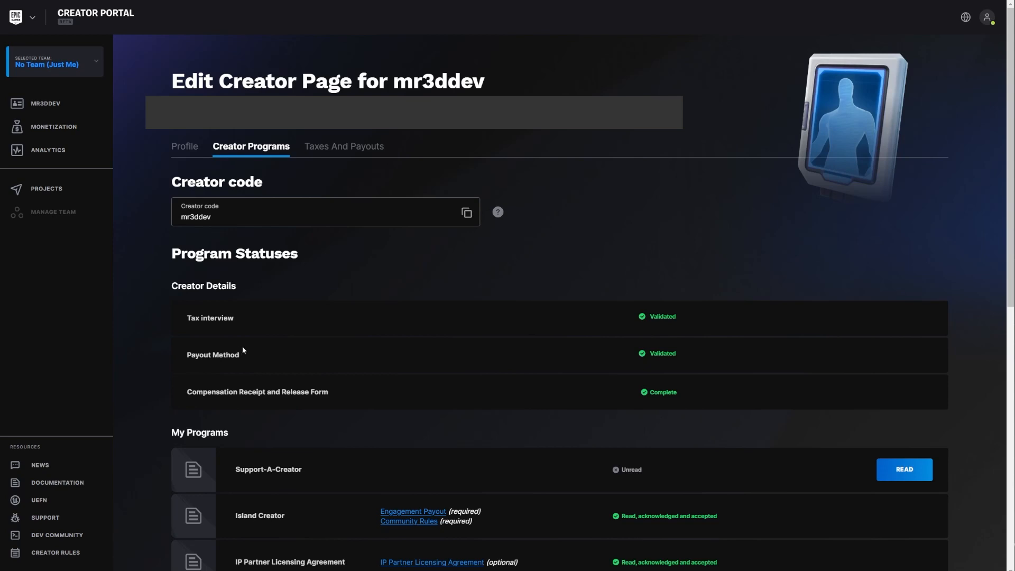
mouse_move(288, 445)
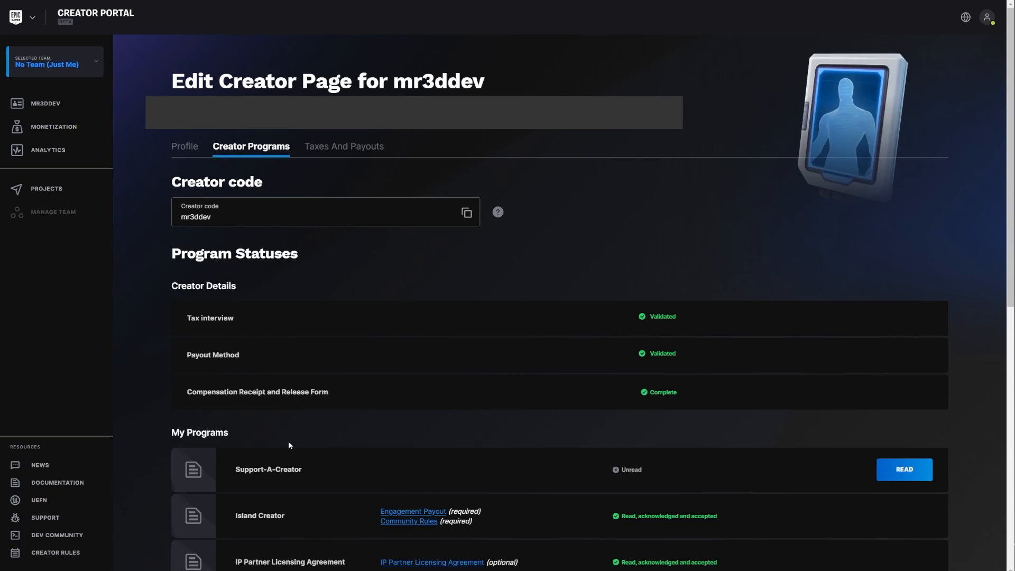
mouse_move(343, 433)
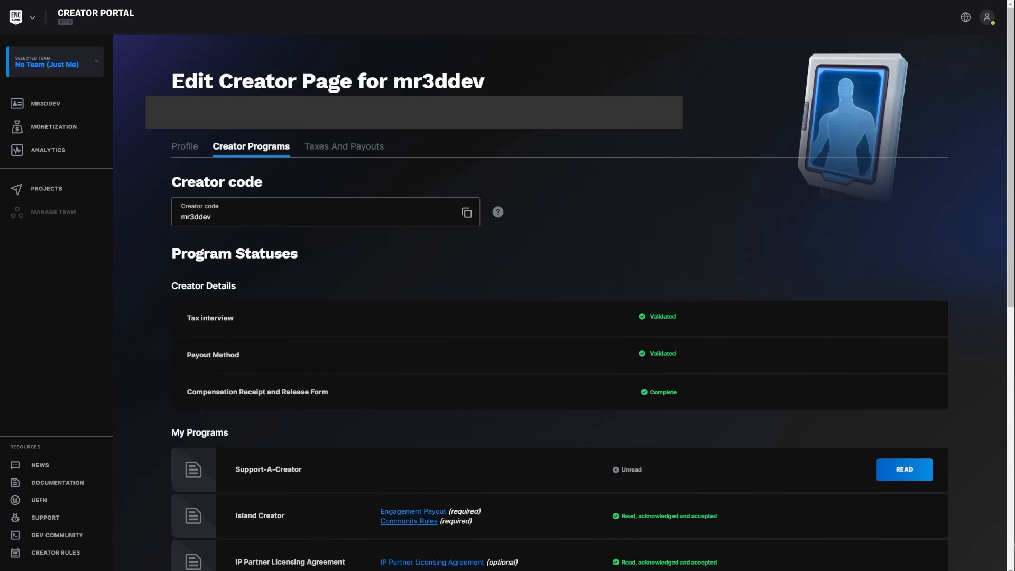
mouse_move(606, 402)
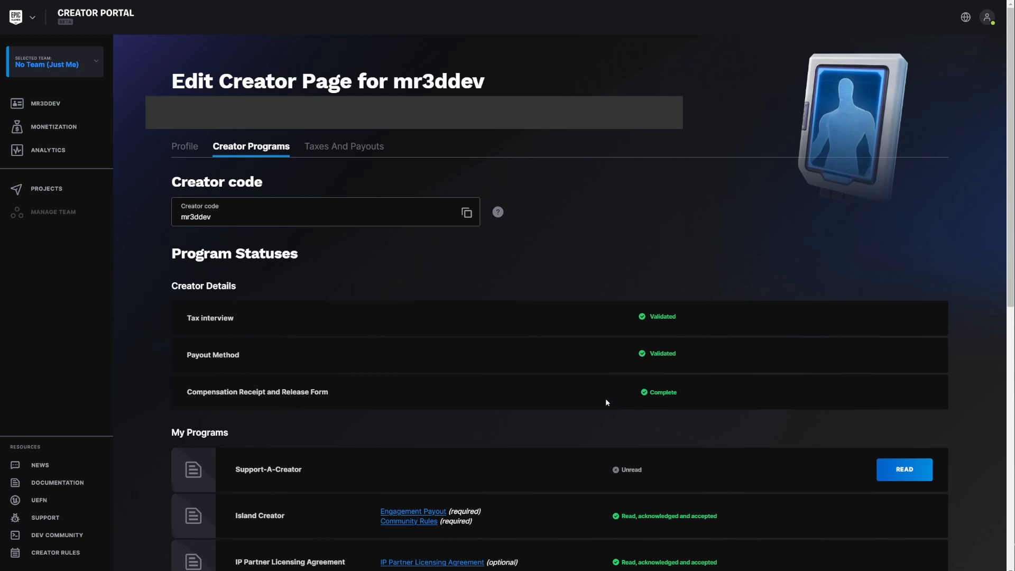
mouse_move(526, 400)
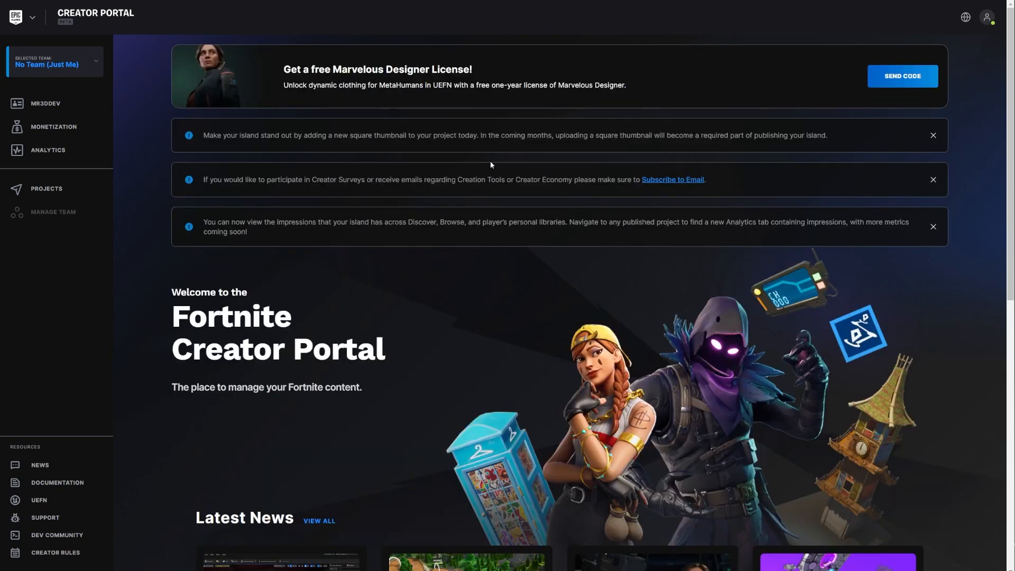
mouse_move(124, 70)
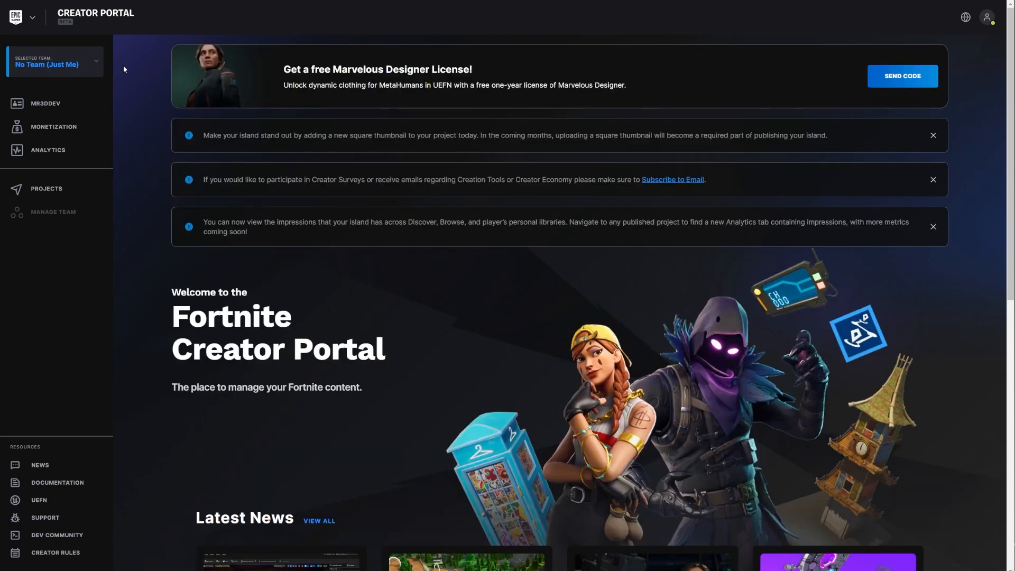
left_click(39, 465)
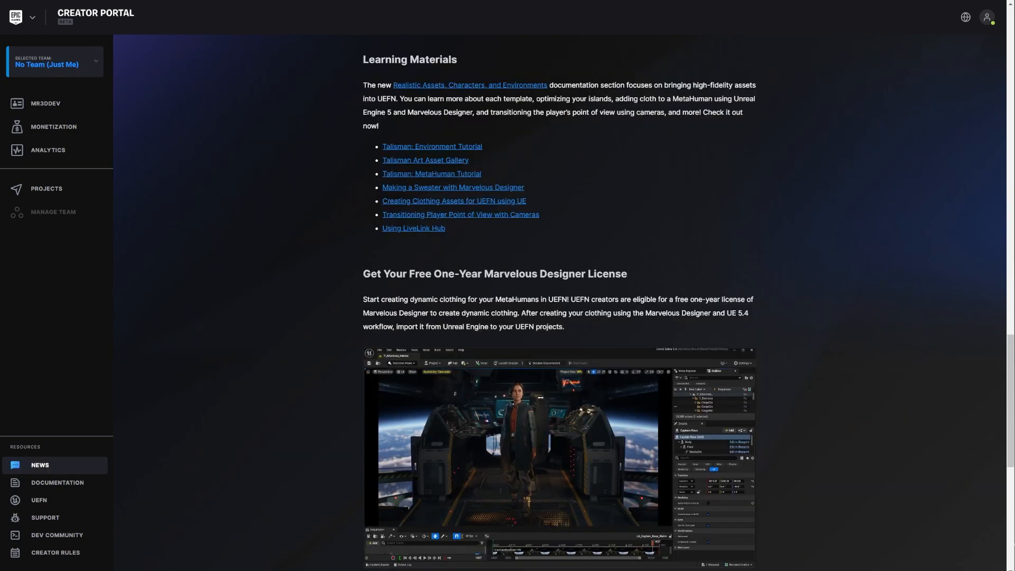
scroll("down", 3)
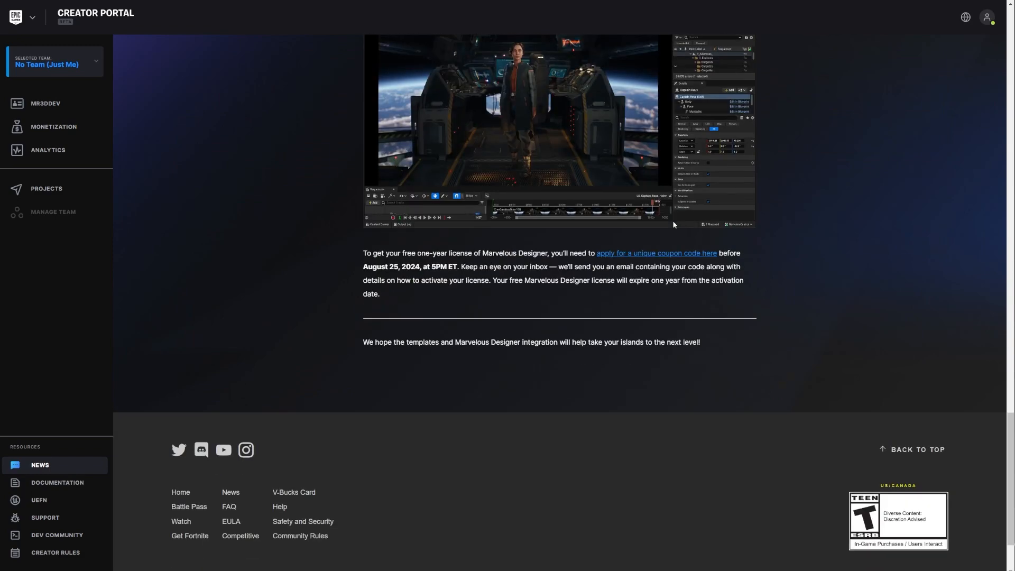
scroll("down", 3)
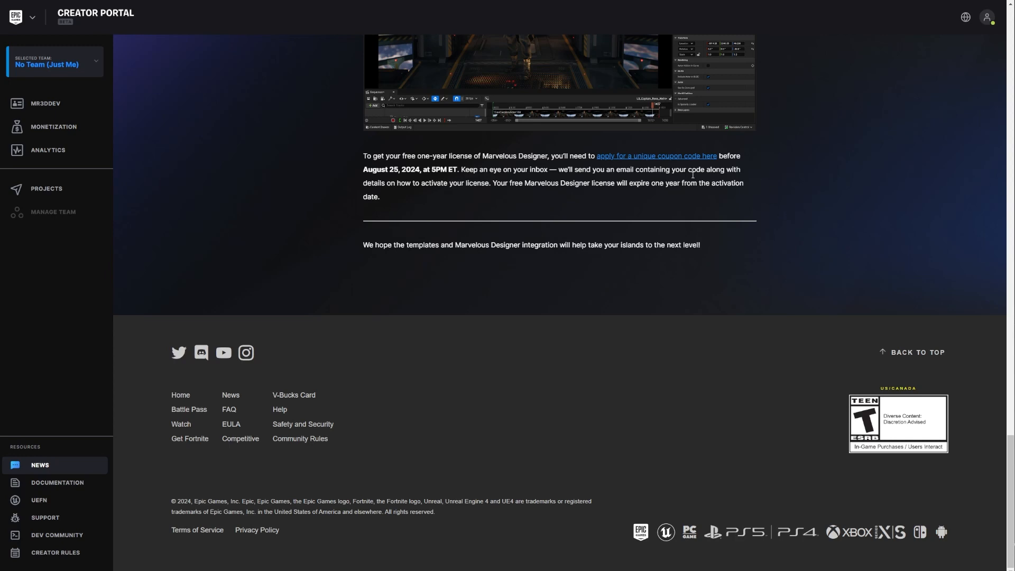
scroll("up", 3)
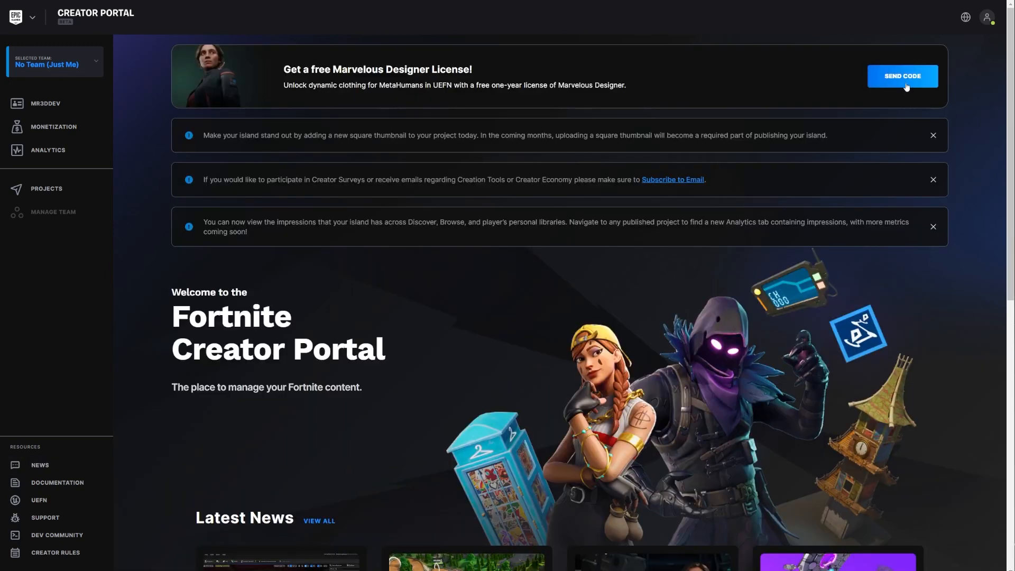
Send the Marvelous Designer license code request from the banner, getting the 'code is on its way' confirmation.
left_click(901, 76)
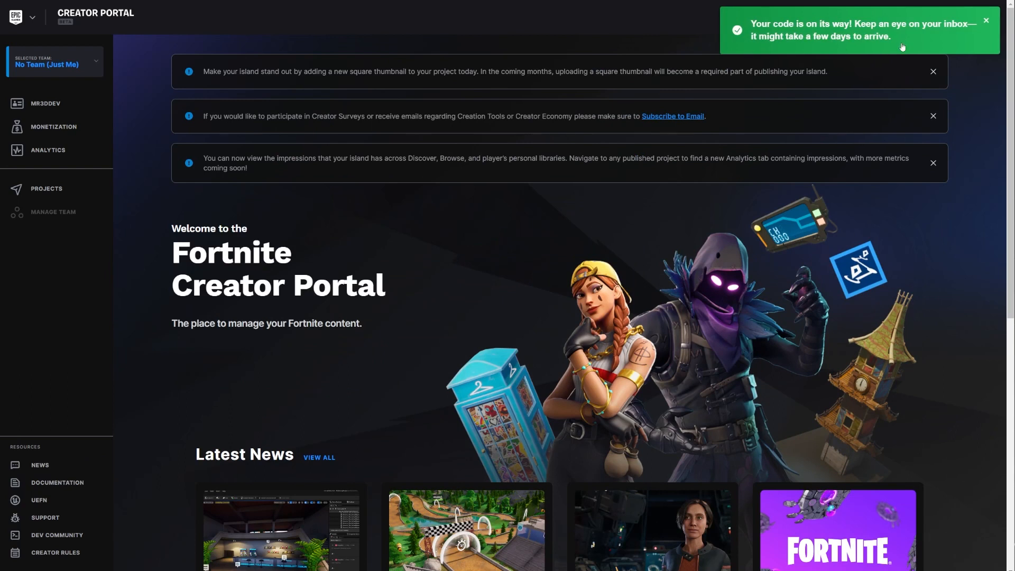
mouse_move(893, 73)
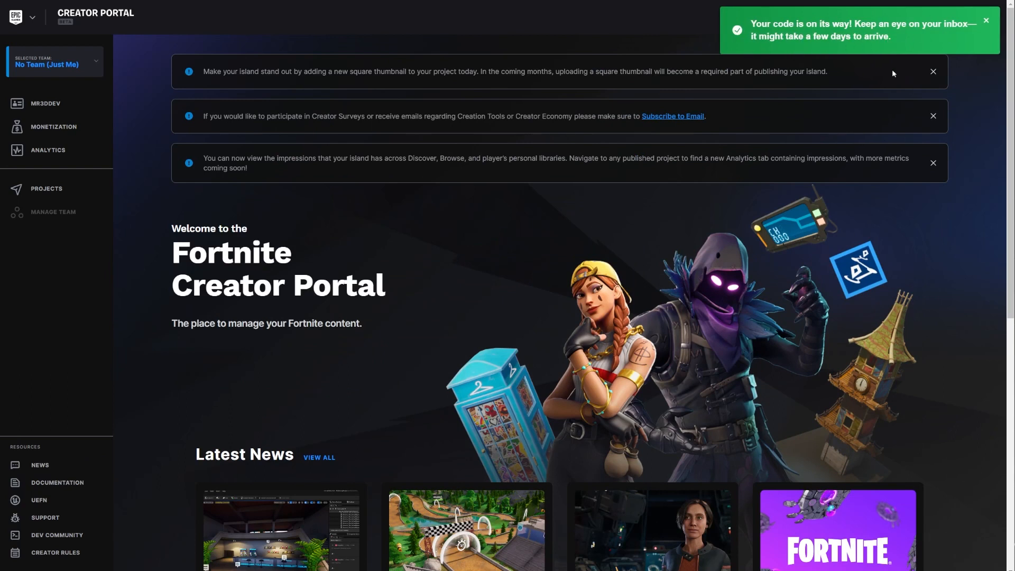
mouse_move(805, 51)
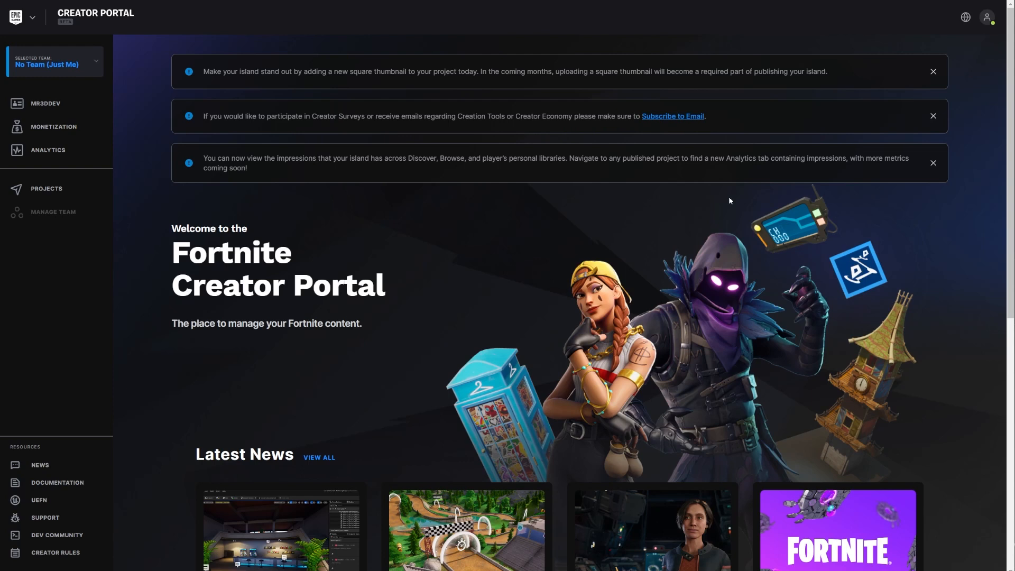
mouse_move(820, 238)
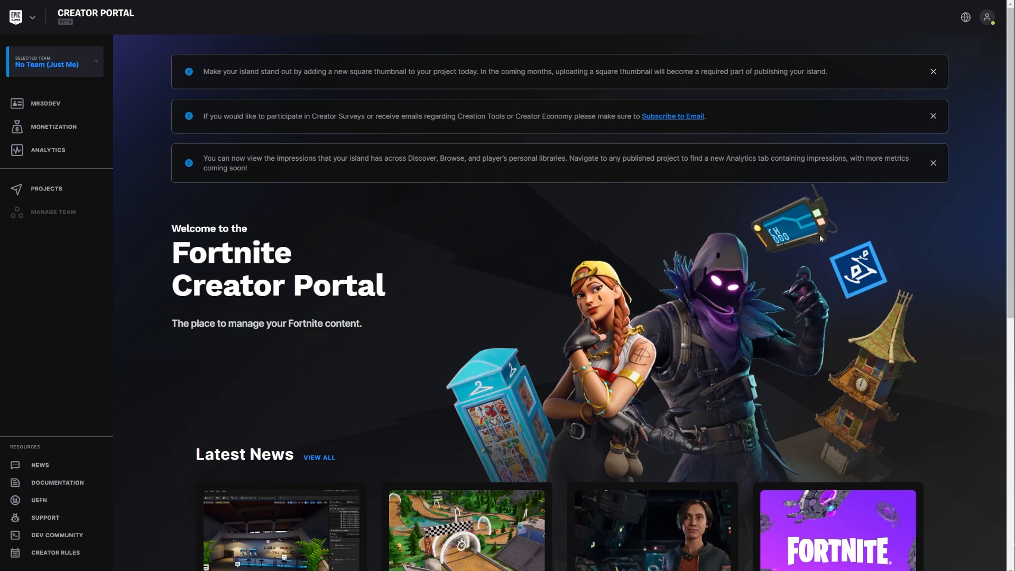
mouse_move(901, 81)
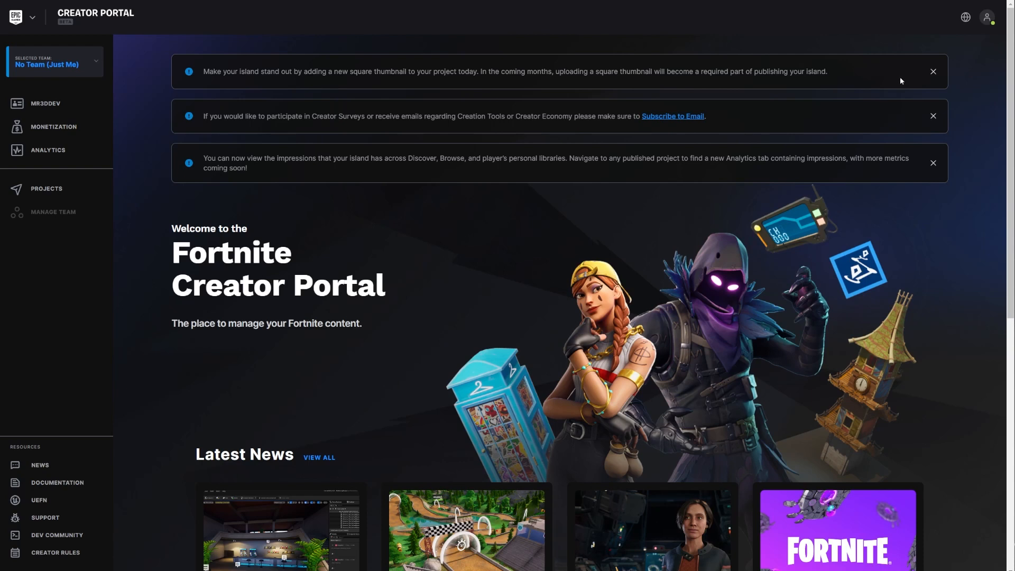
mouse_move(870, 108)
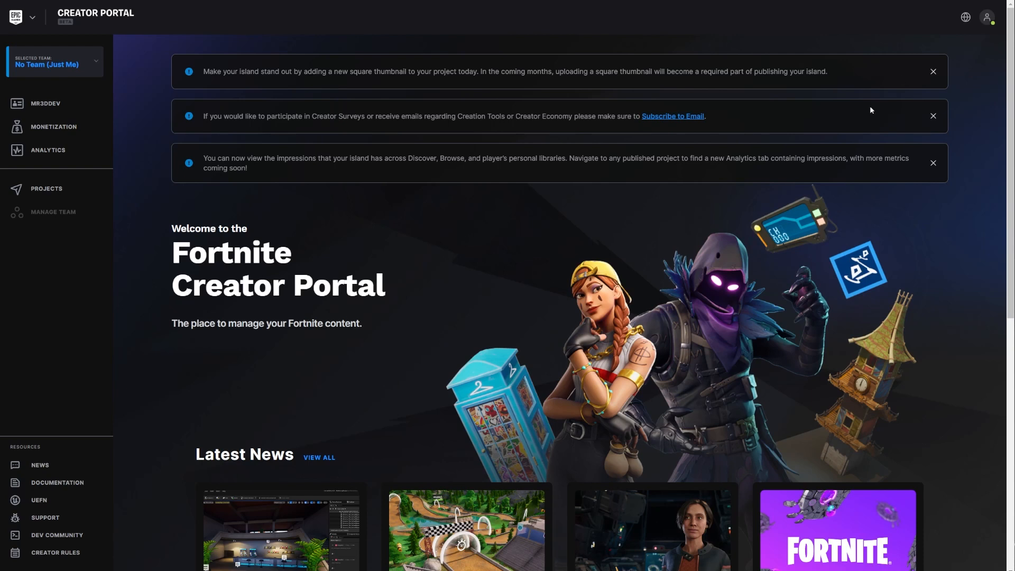